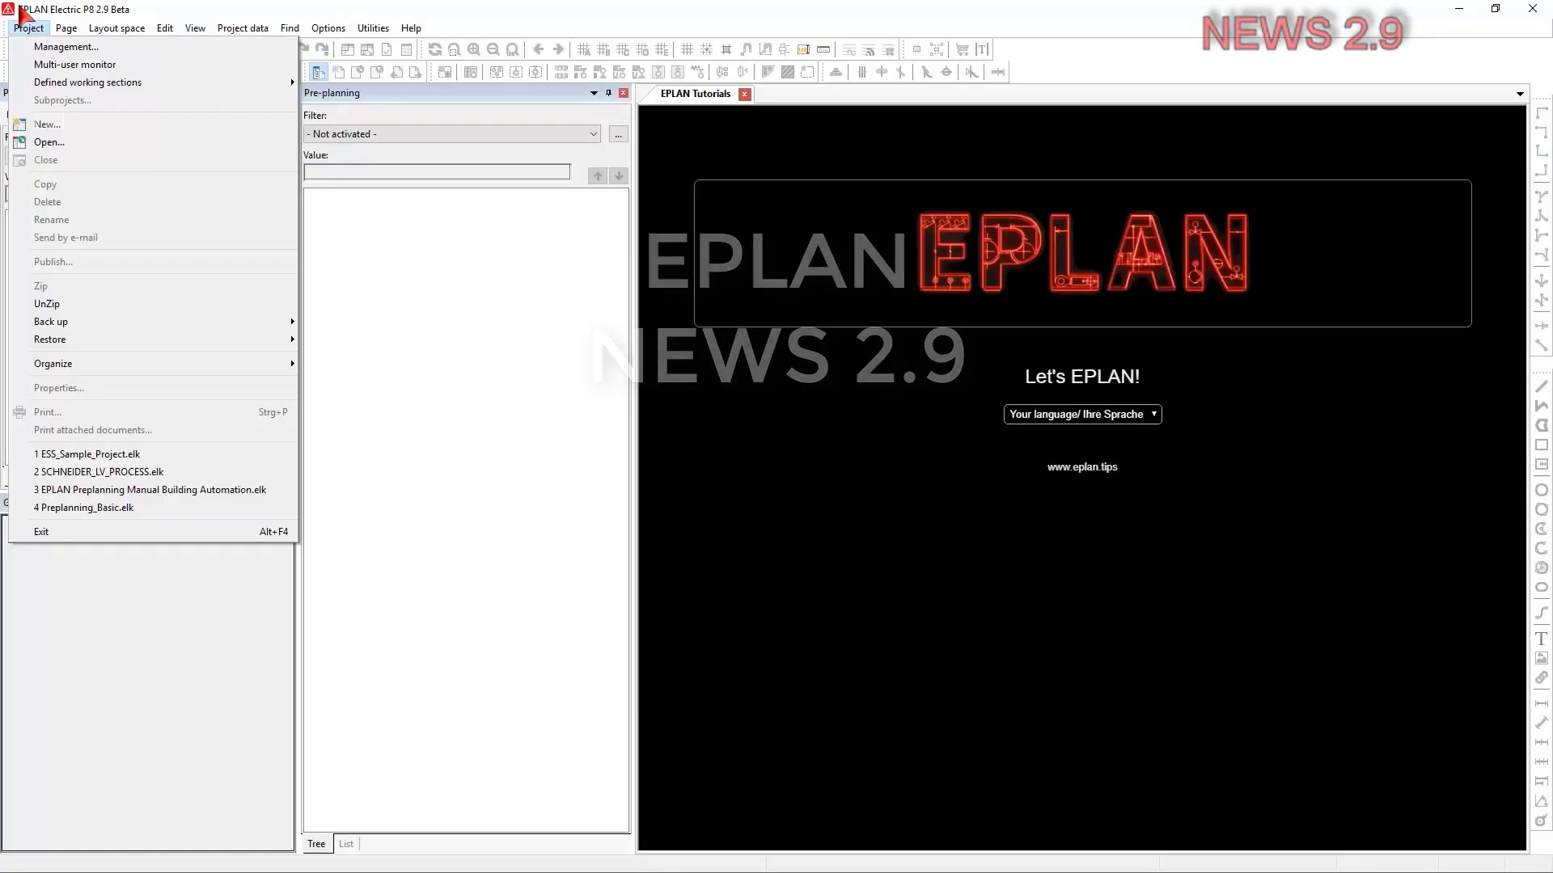
pyautogui.moveTo(47, 124)
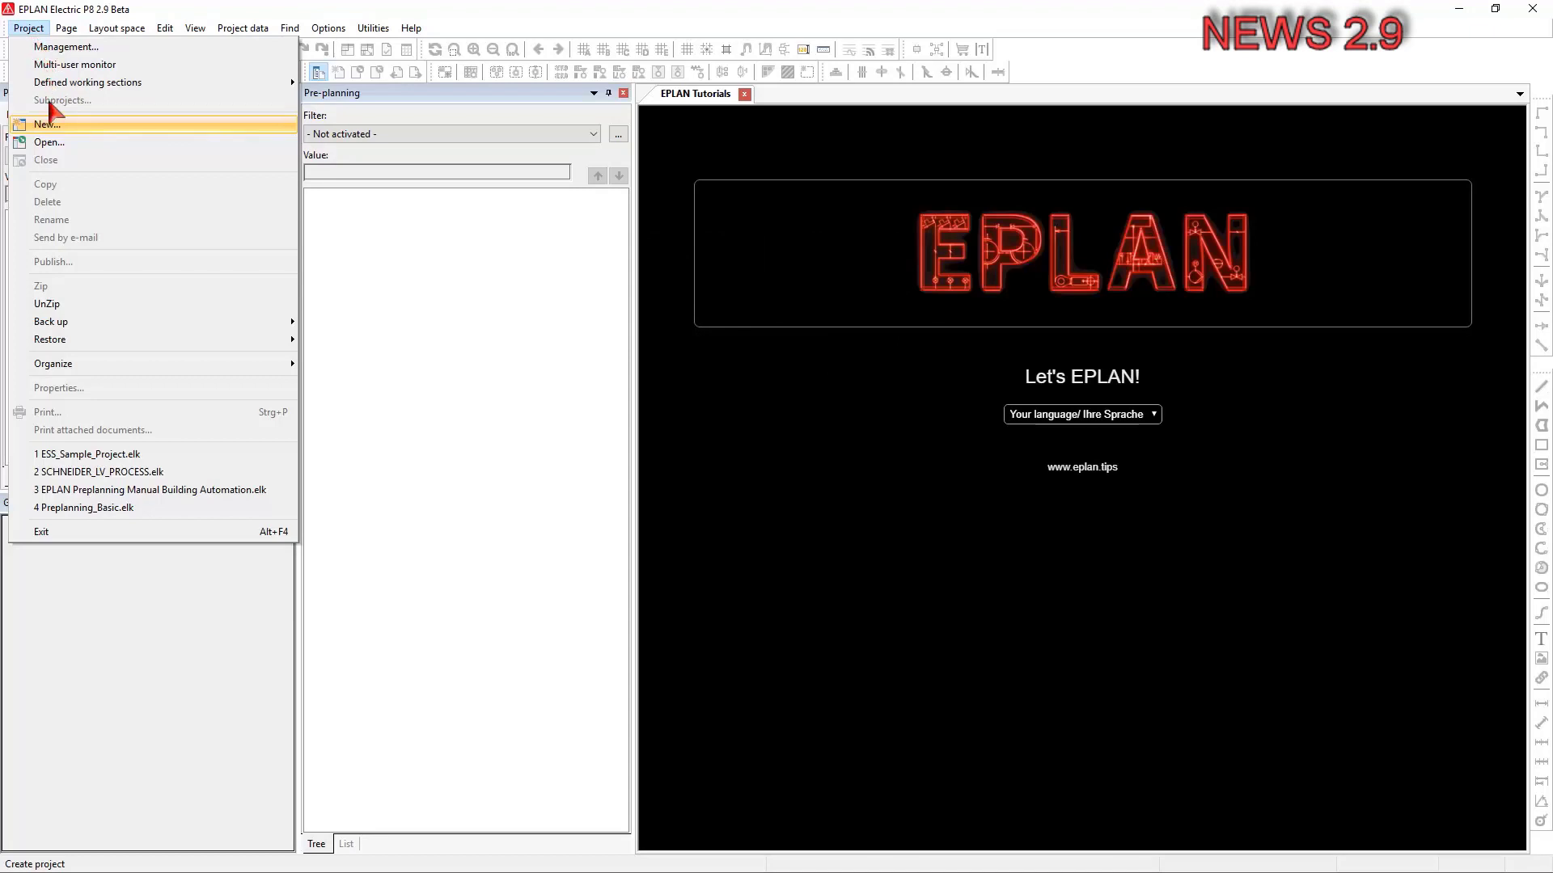
# Create the project 'Extending Existing Pre-planning by Graphical Views and P&I Diagrams' from Preplanning_Basic.
pyautogui.click(48, 123)
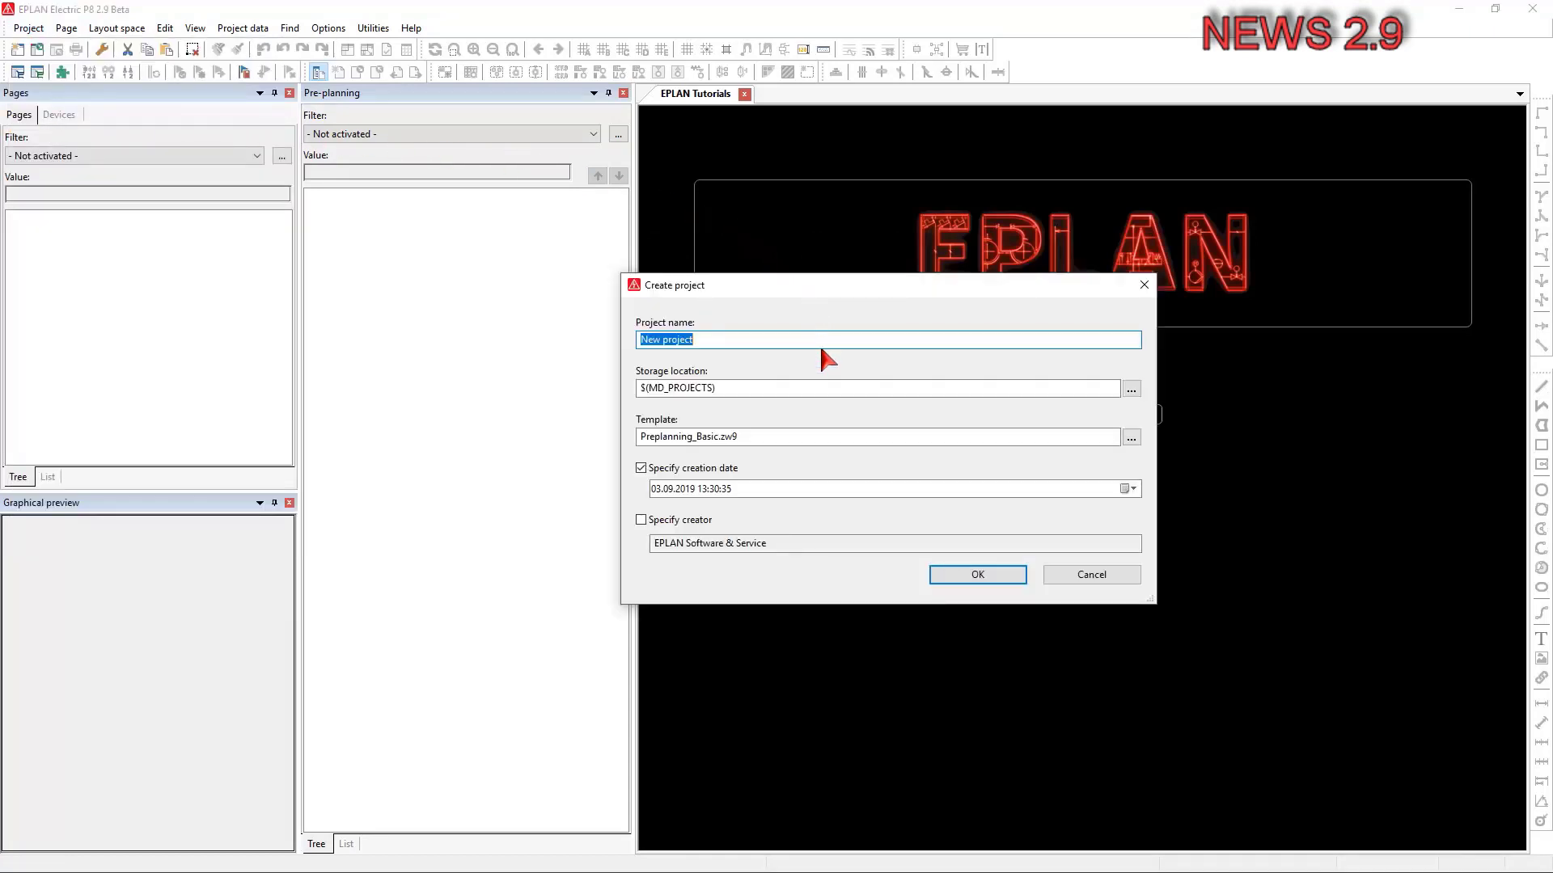
pyautogui.write('Extending Existing Pre-planning by Graphical Views and P&I Diagrams')
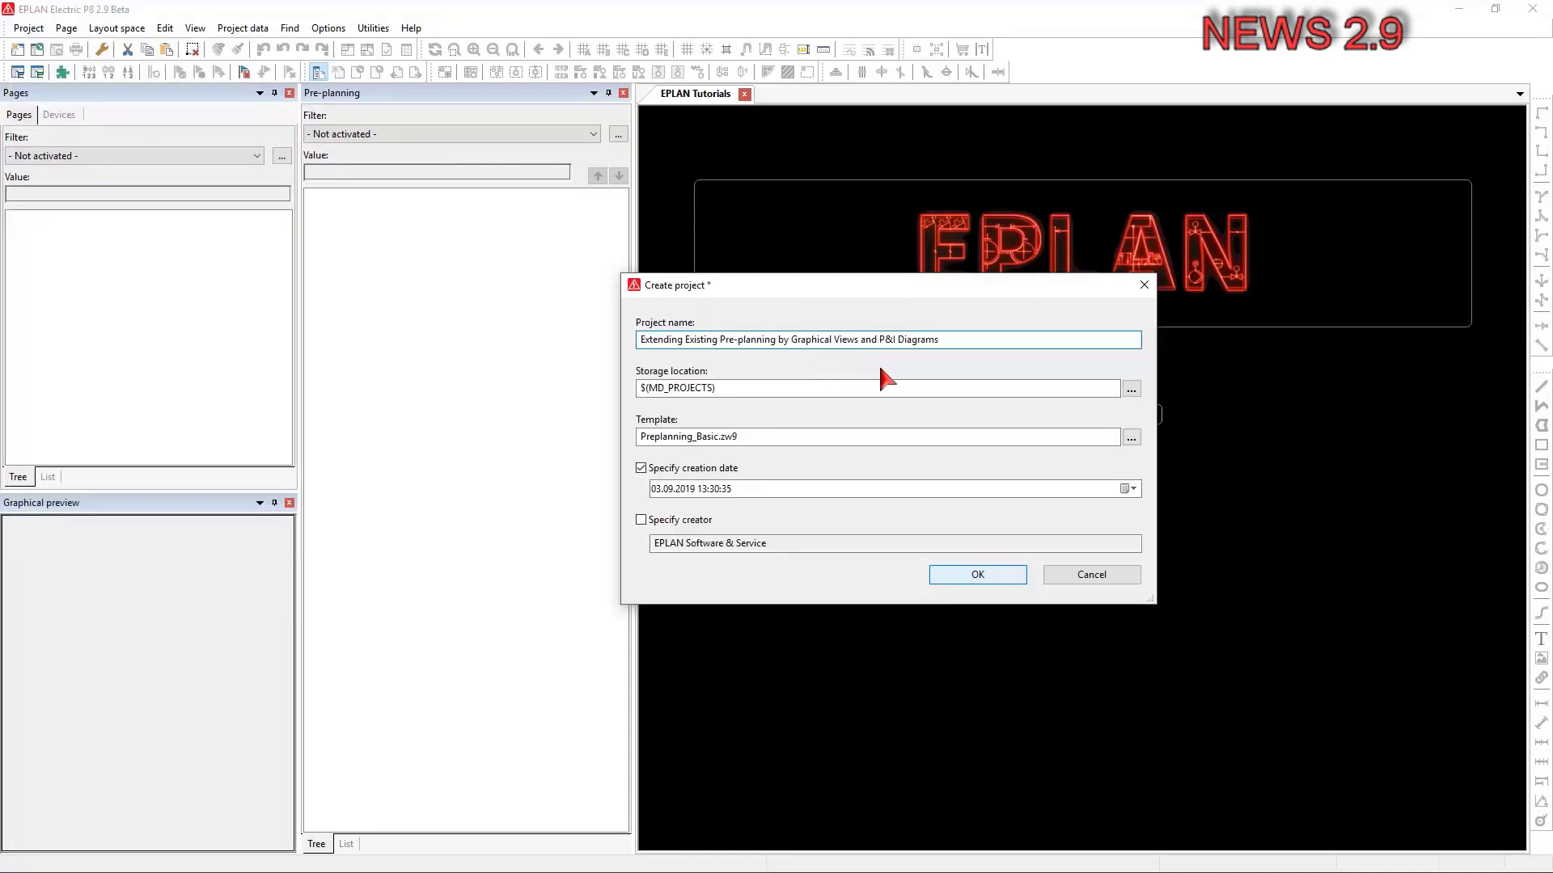
pyautogui.click(975, 574)
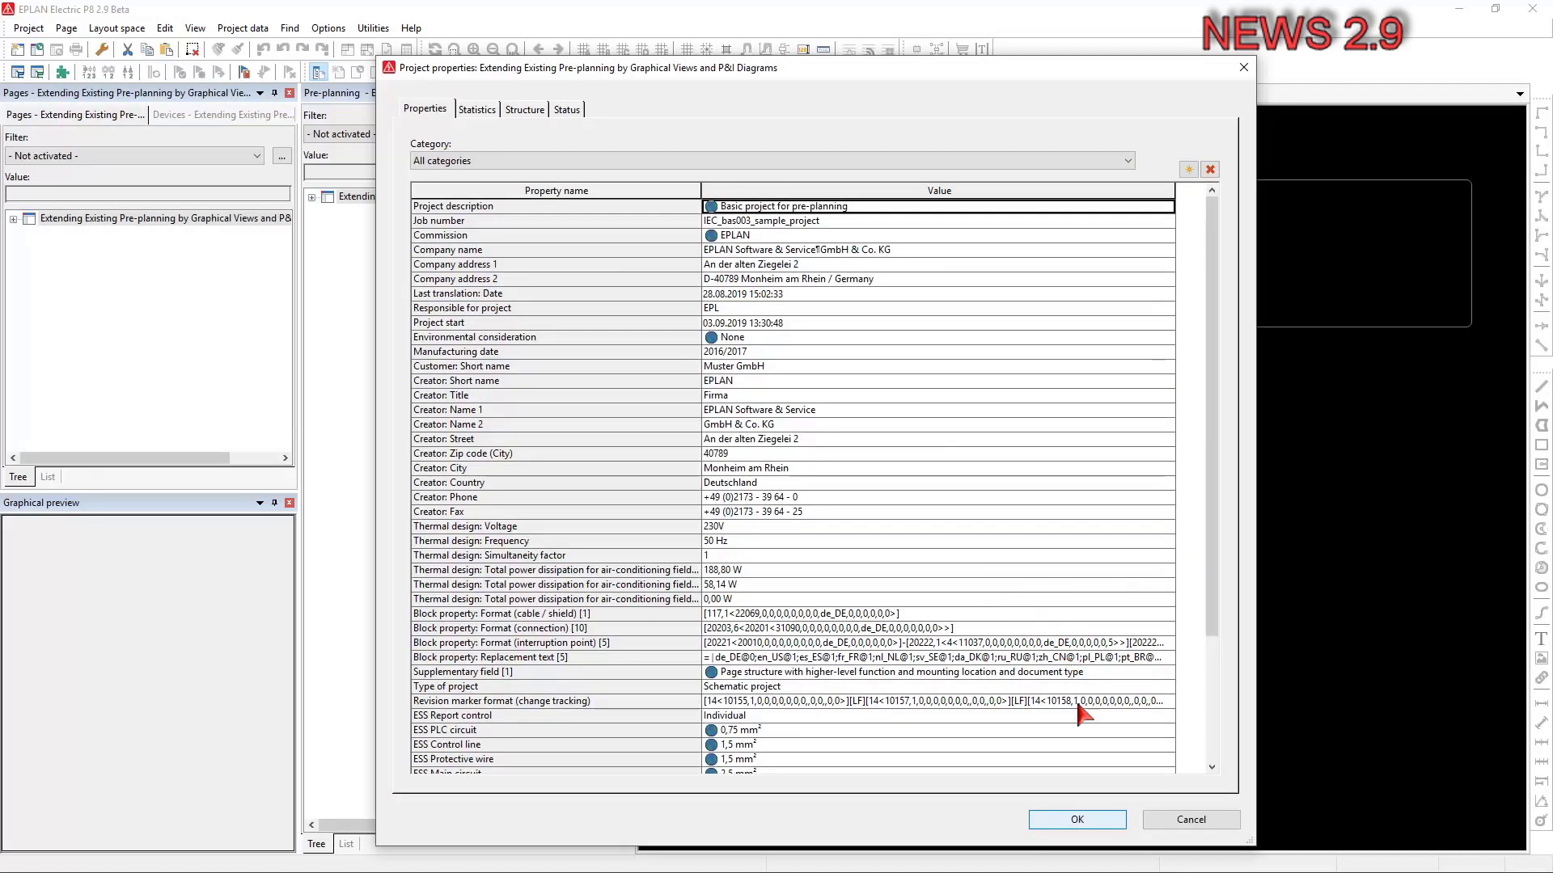
pyautogui.click(1076, 820)
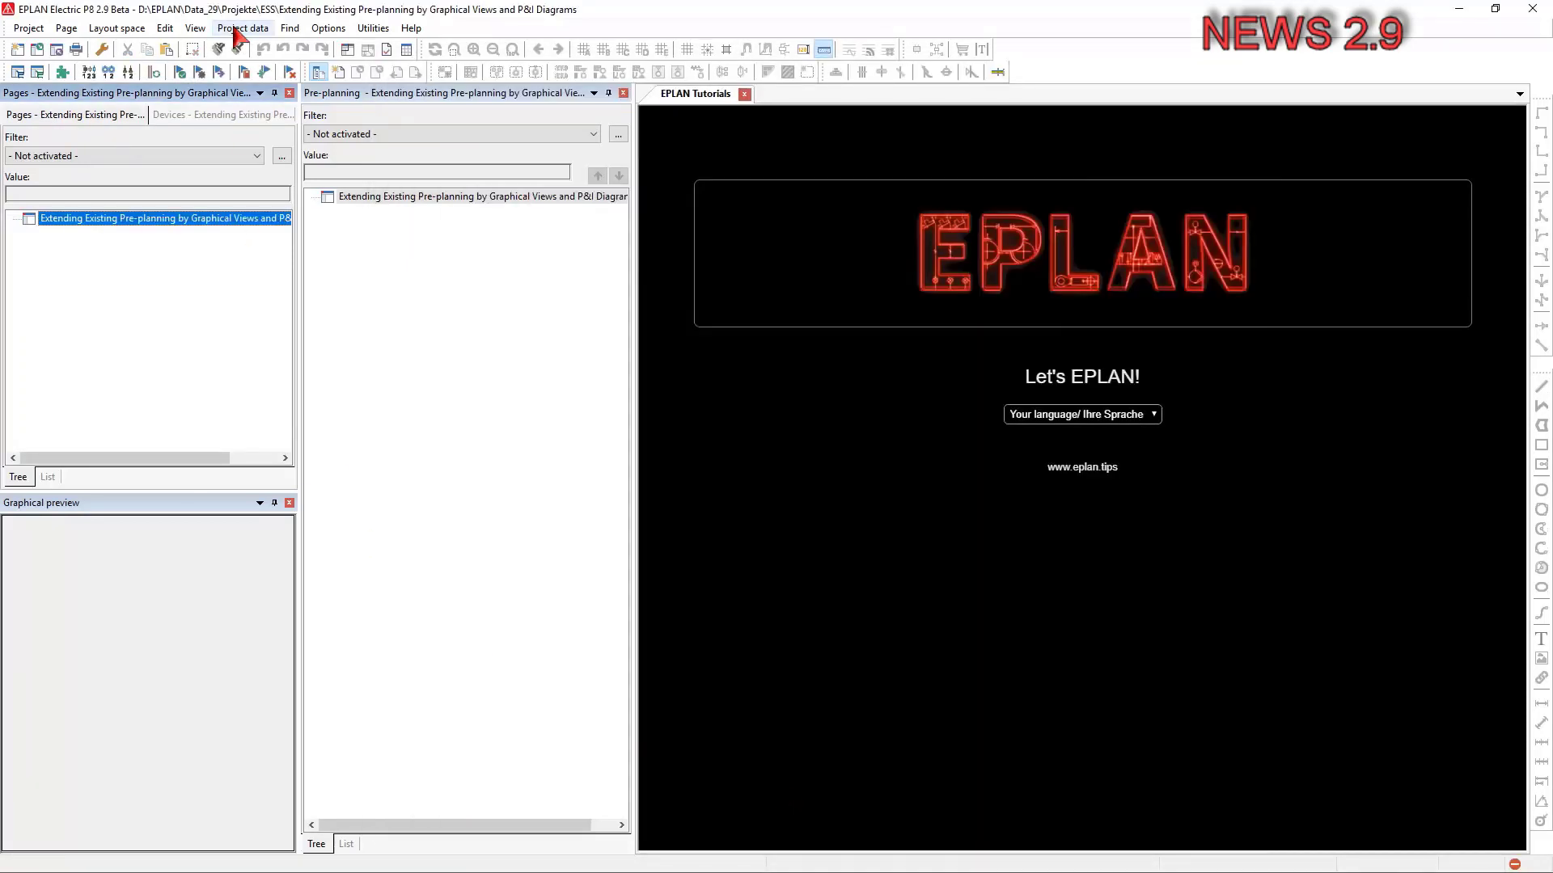
# Import pre-planning data from the Excel table Messstellen$, synchronizing all planning objects.
pyautogui.click(242, 27)
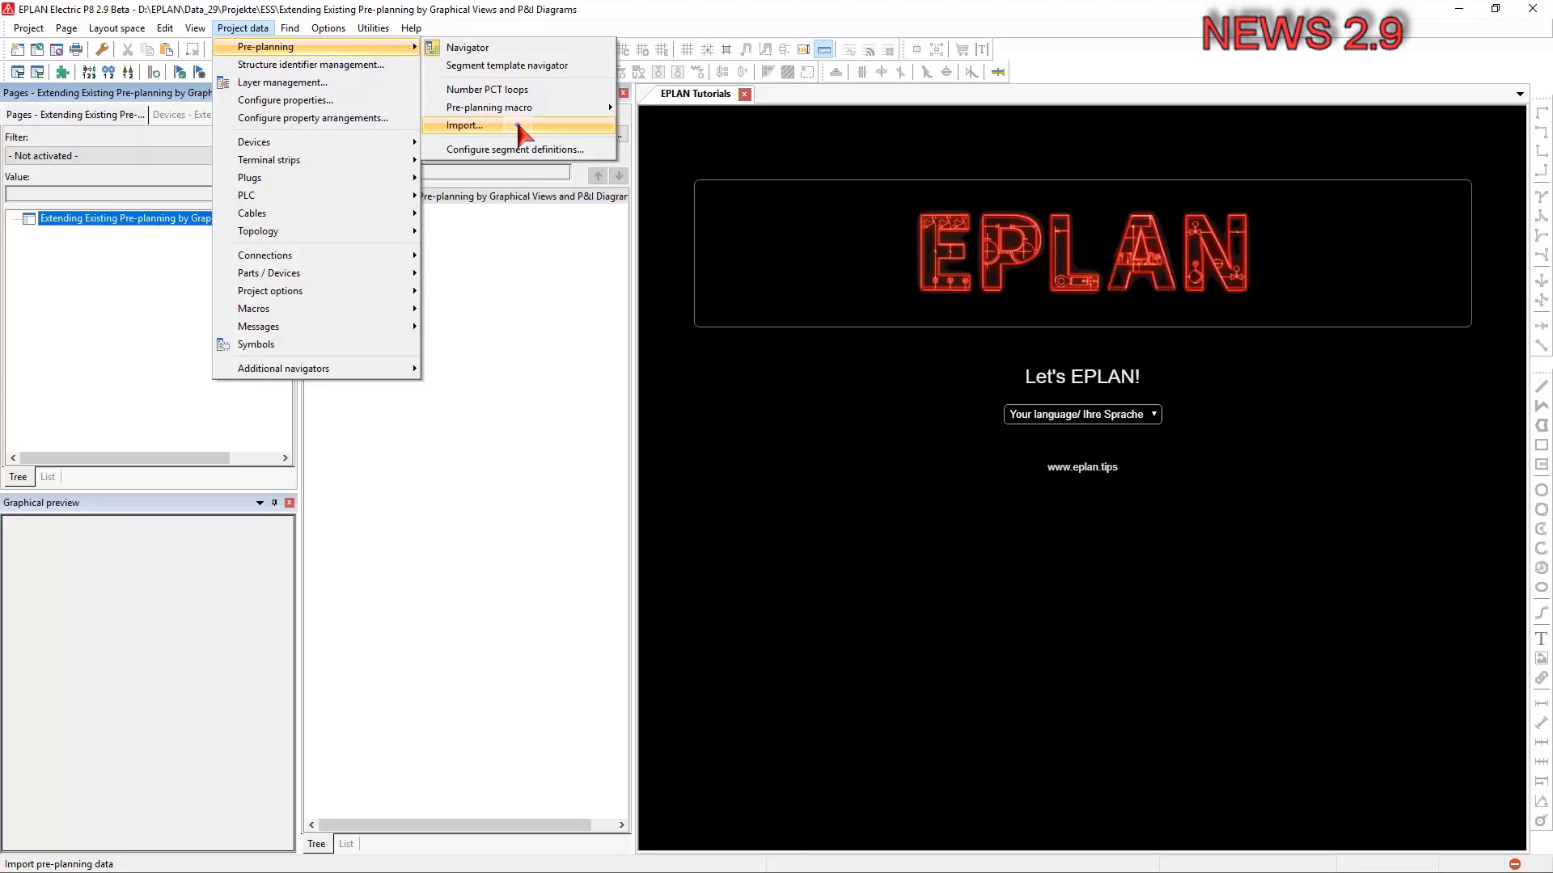
pyautogui.click(463, 126)
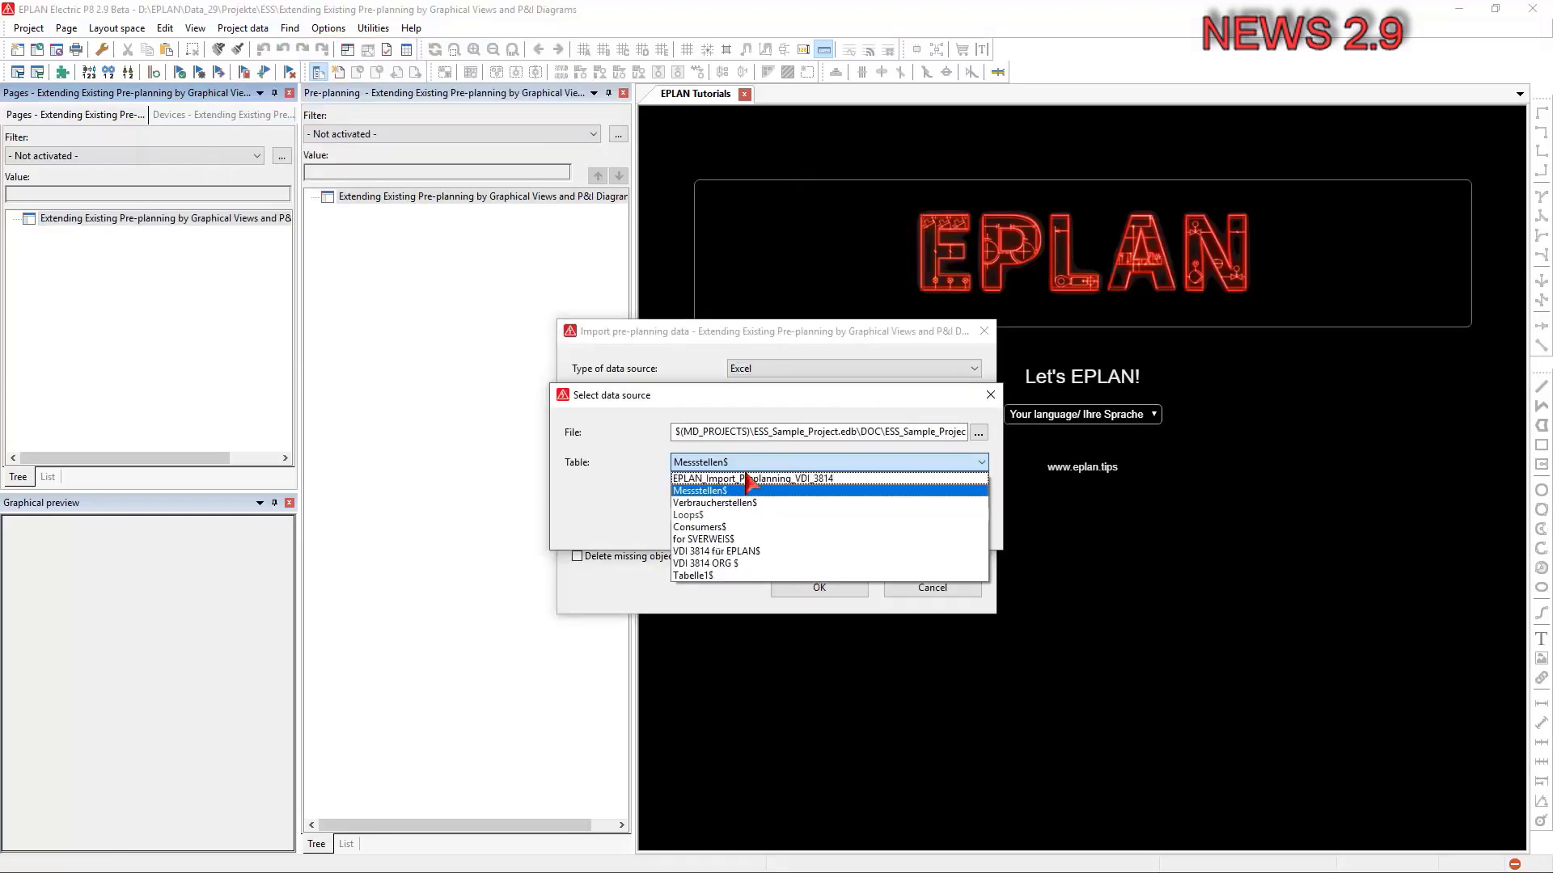
pyautogui.click(817, 587)
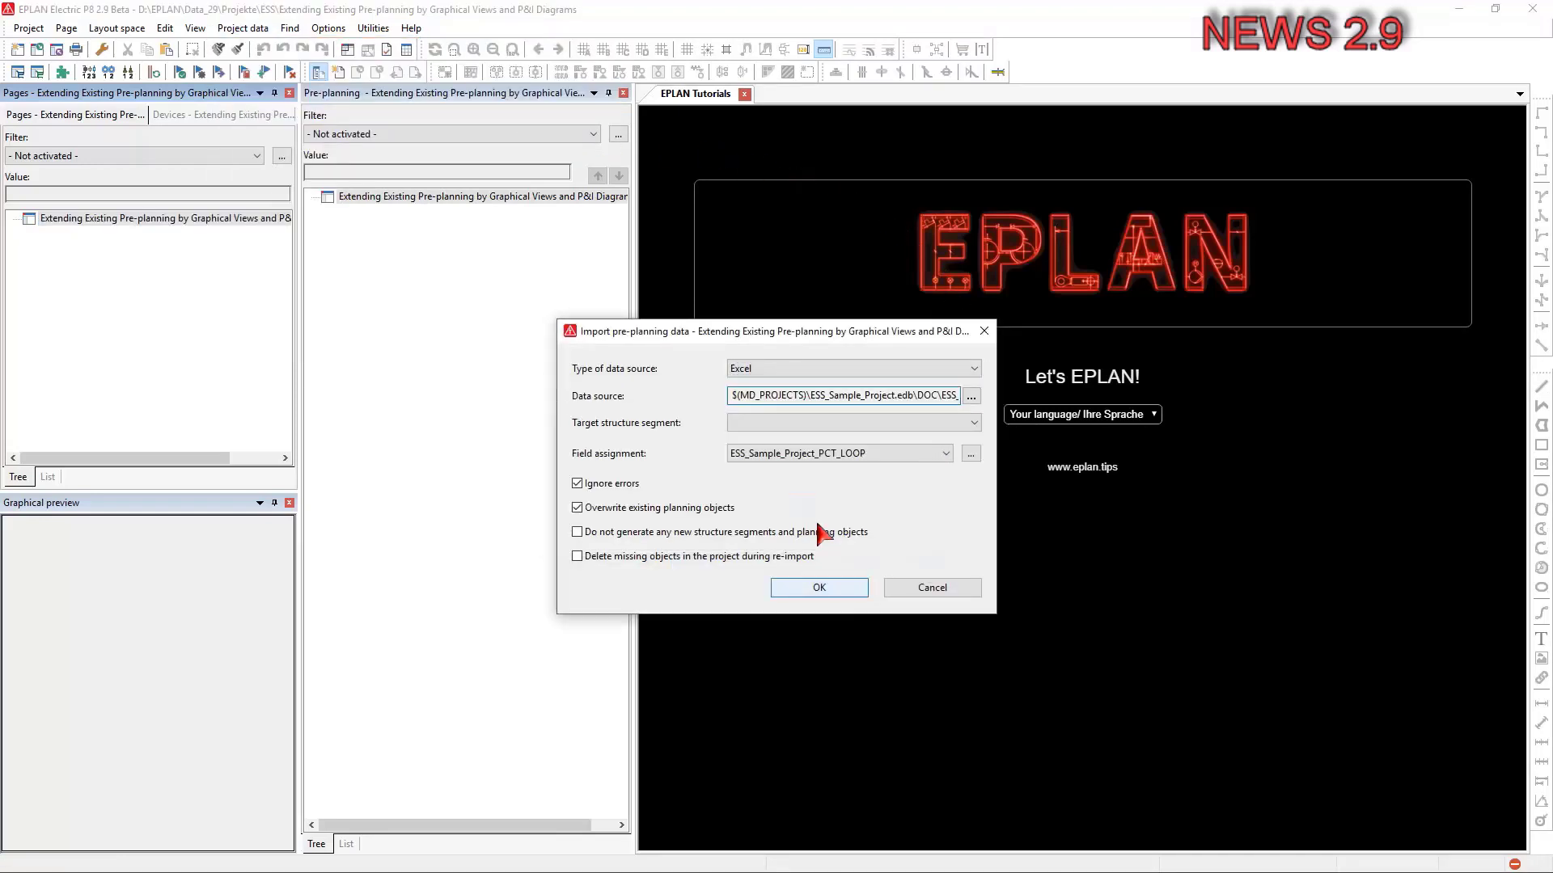
pyautogui.click(817, 587)
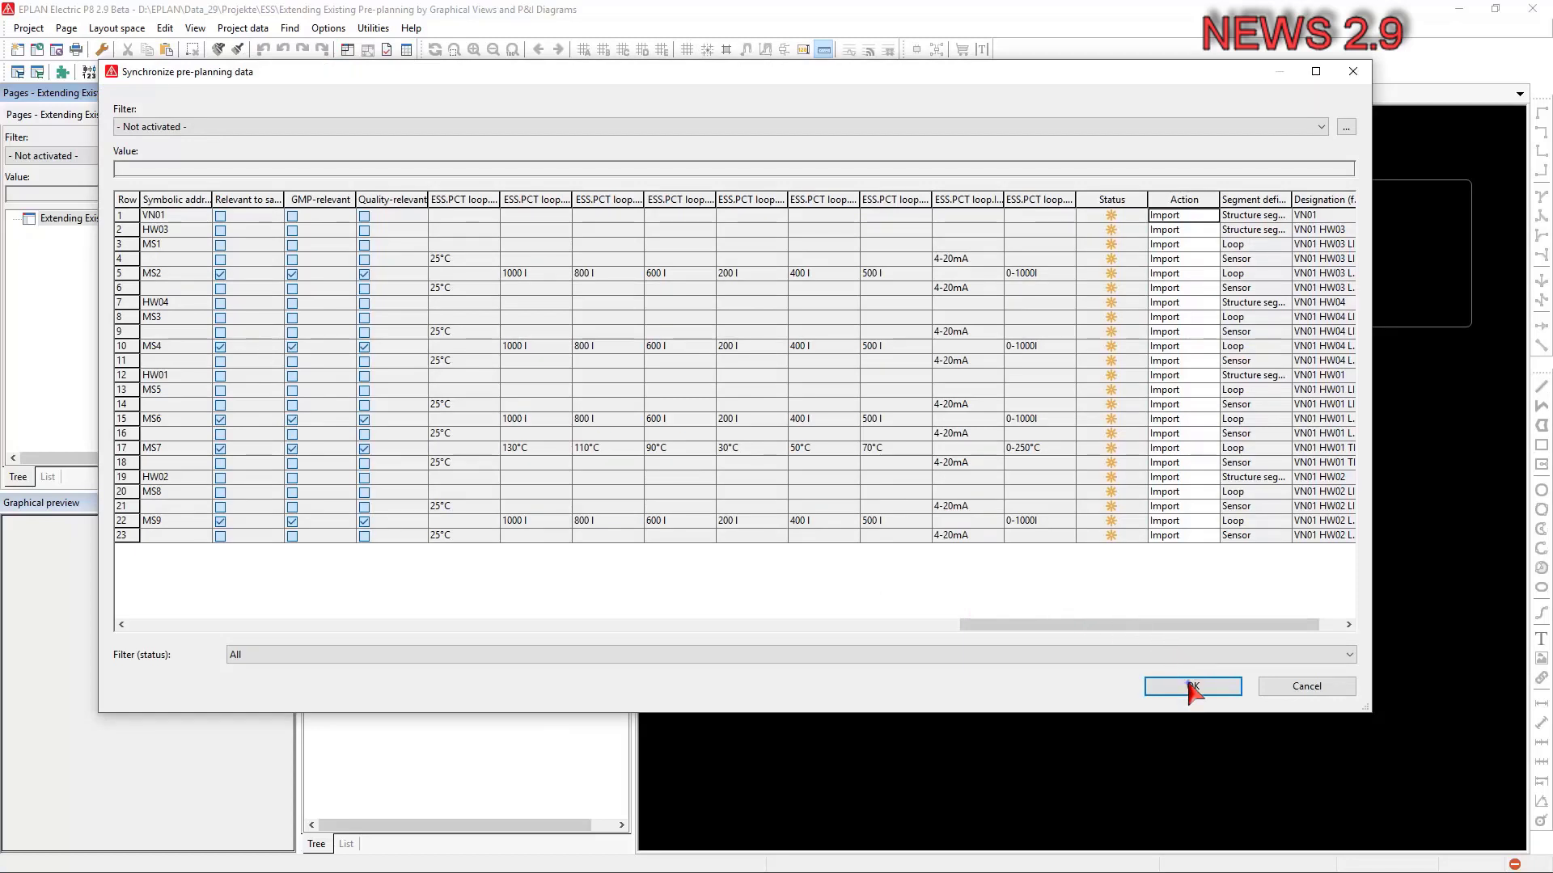
pyautogui.click(1191, 687)
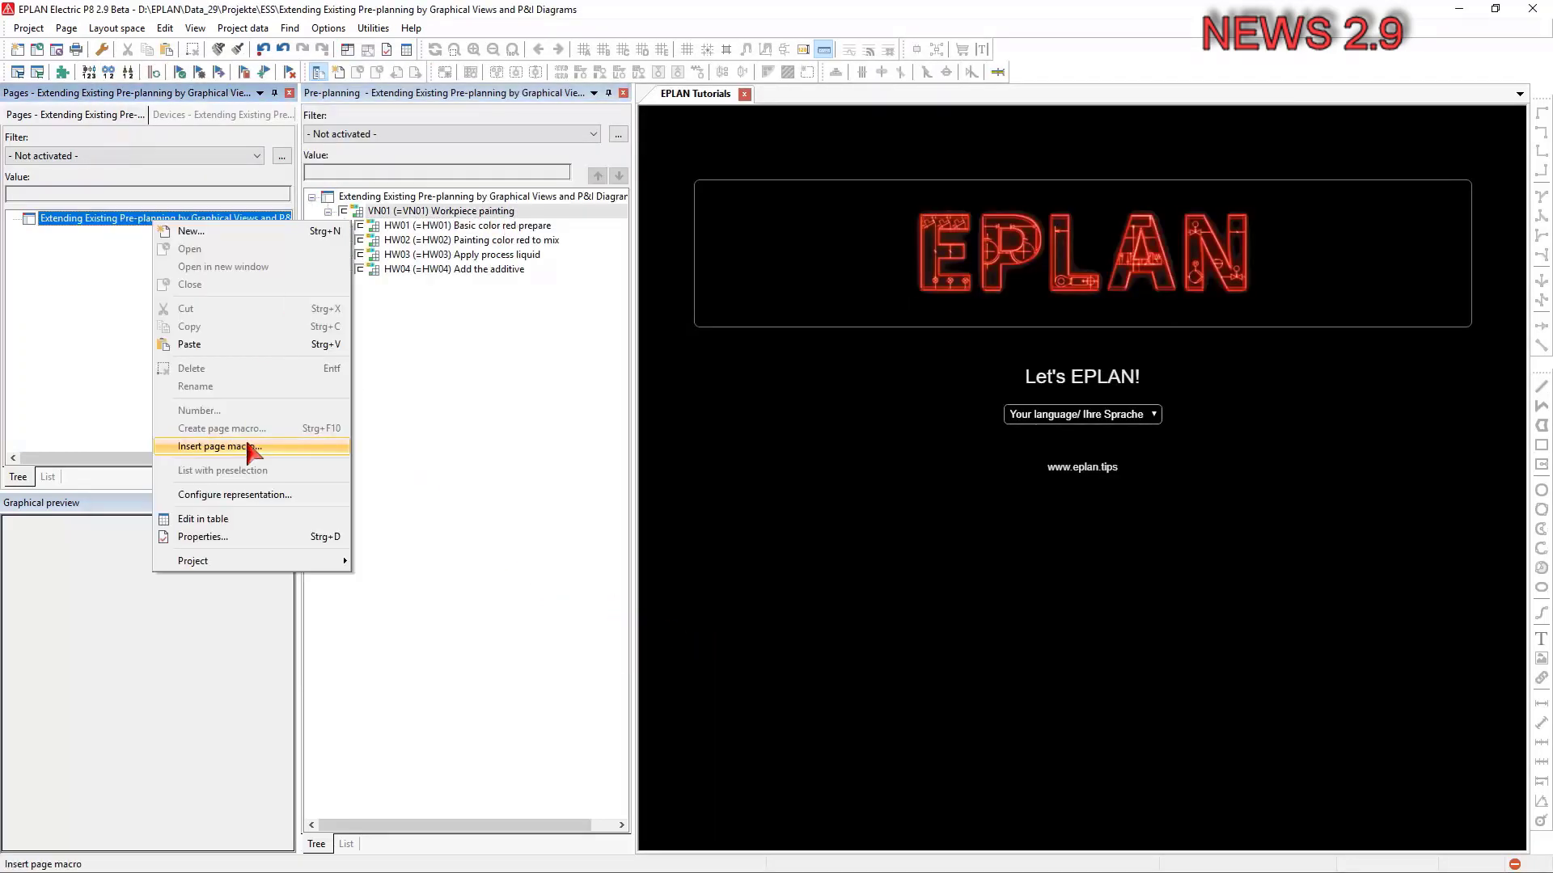
# Insert the P&ID.emp page macro with structure VN01 and document type P&I diagram (PFB).
pyautogui.click(217, 446)
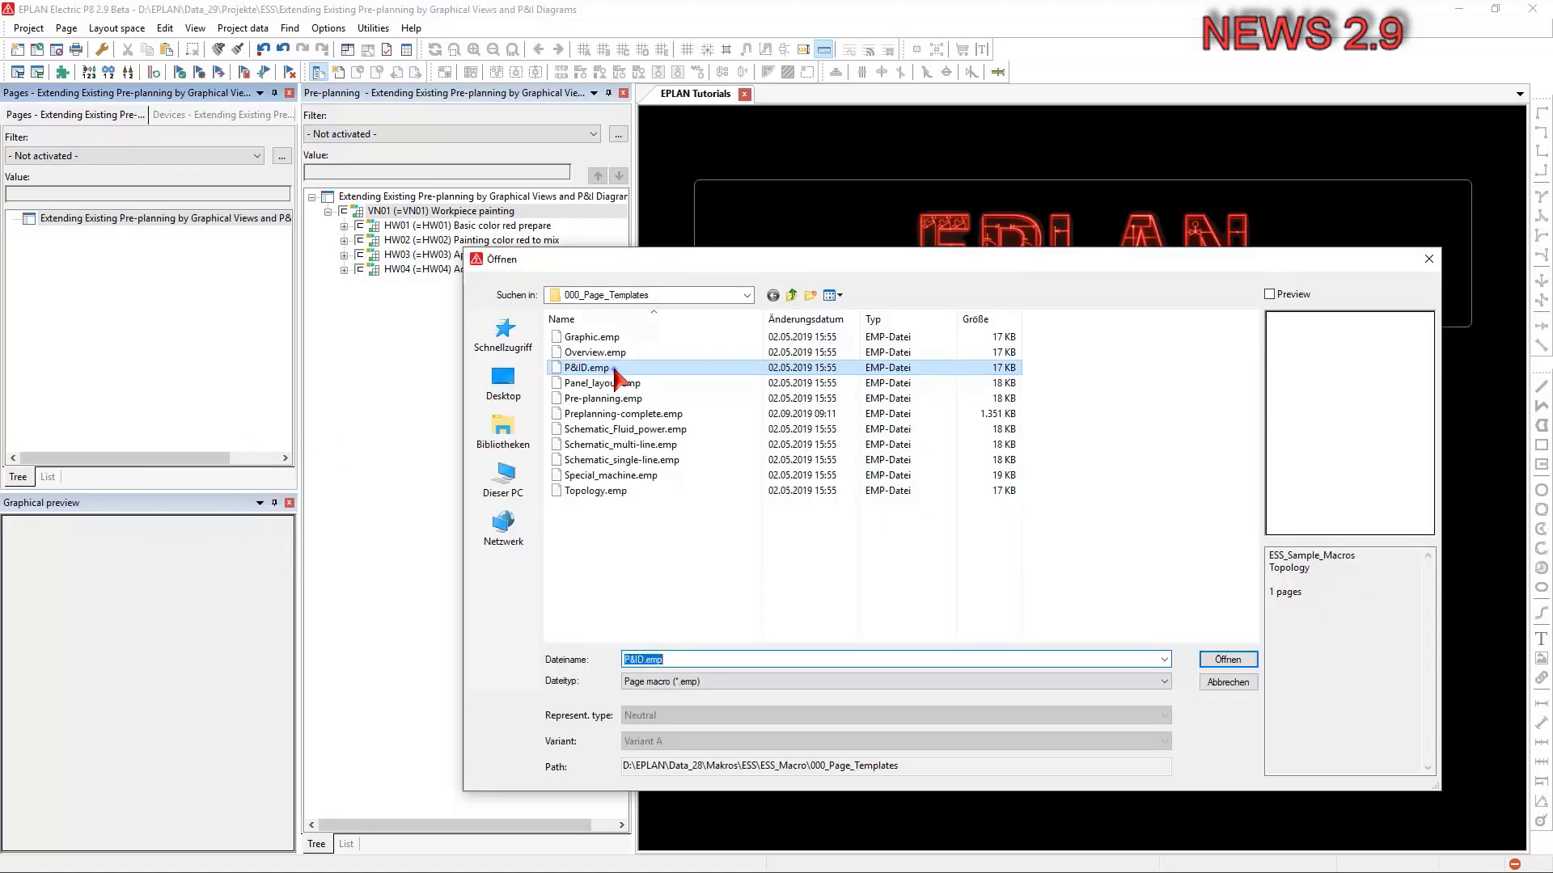
pyautogui.click(1226, 660)
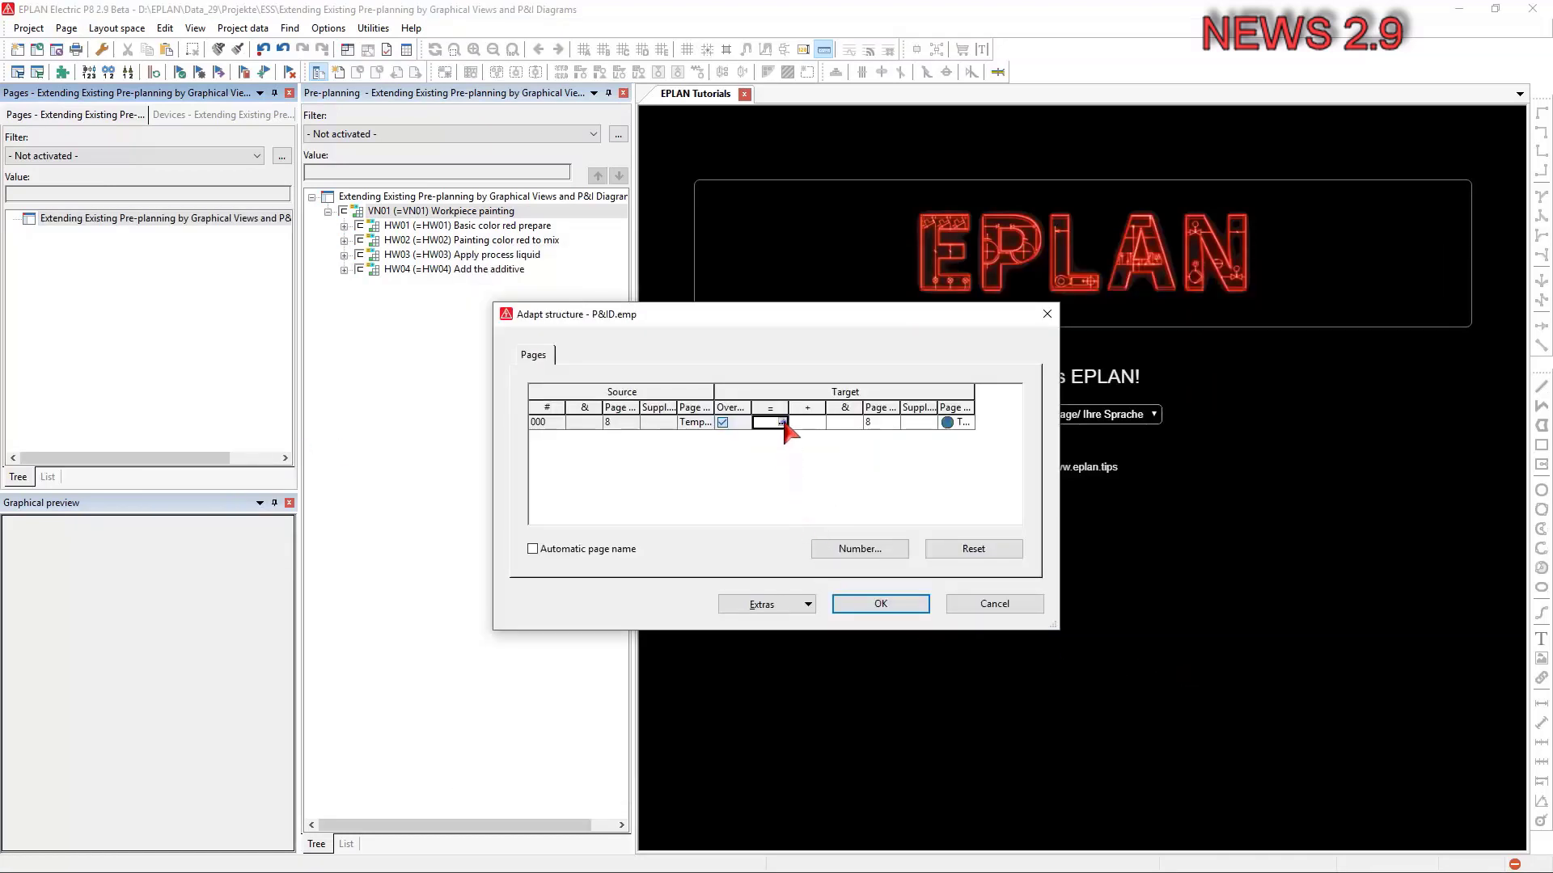
pyautogui.write('VN01')
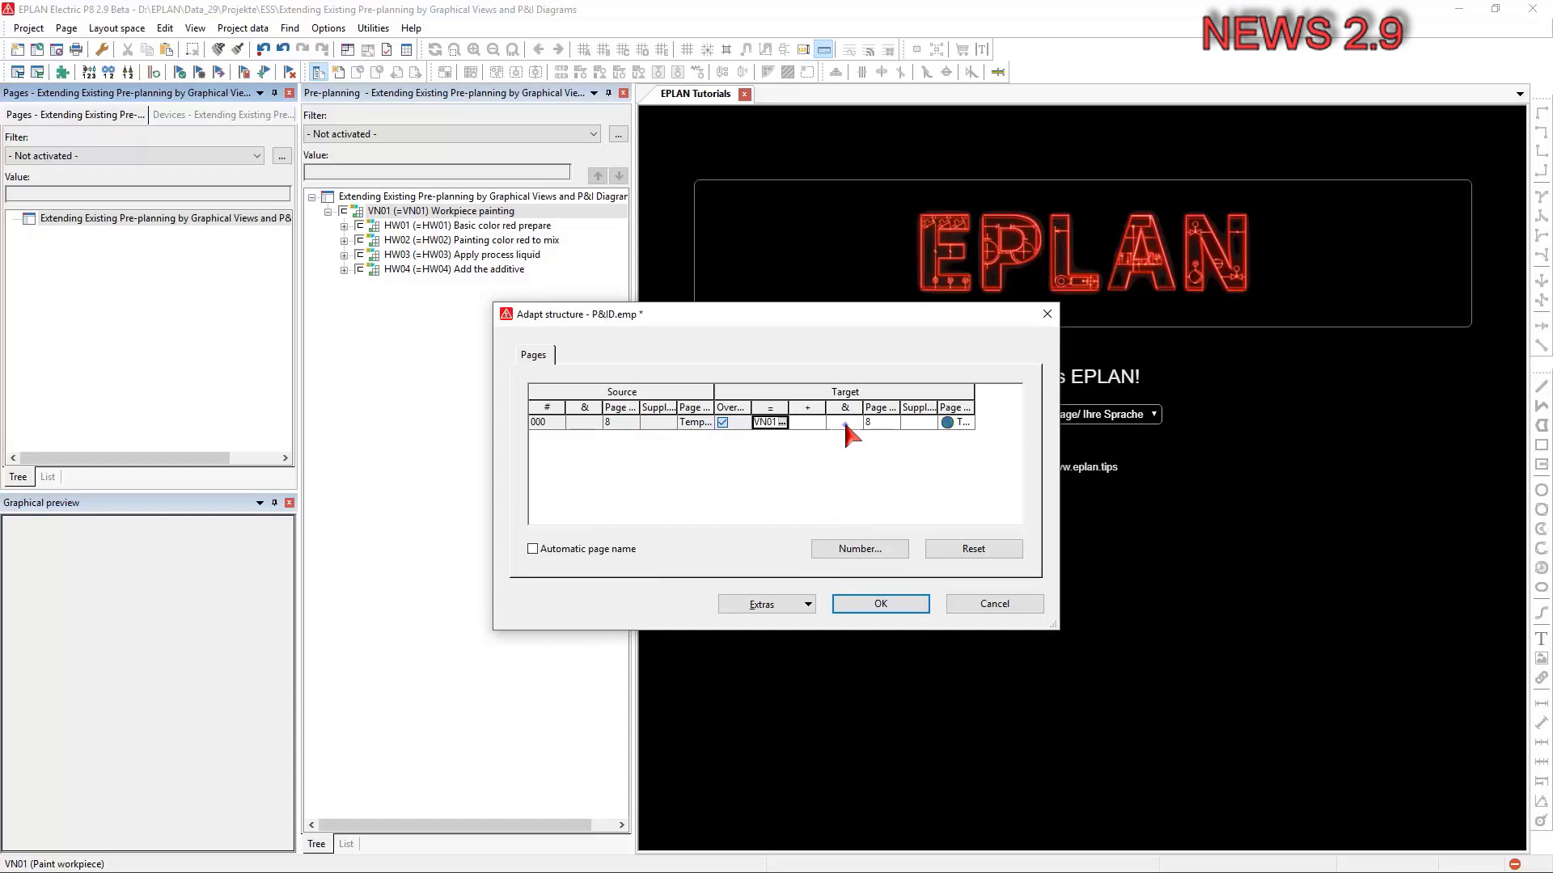
pyautogui.click(959, 422)
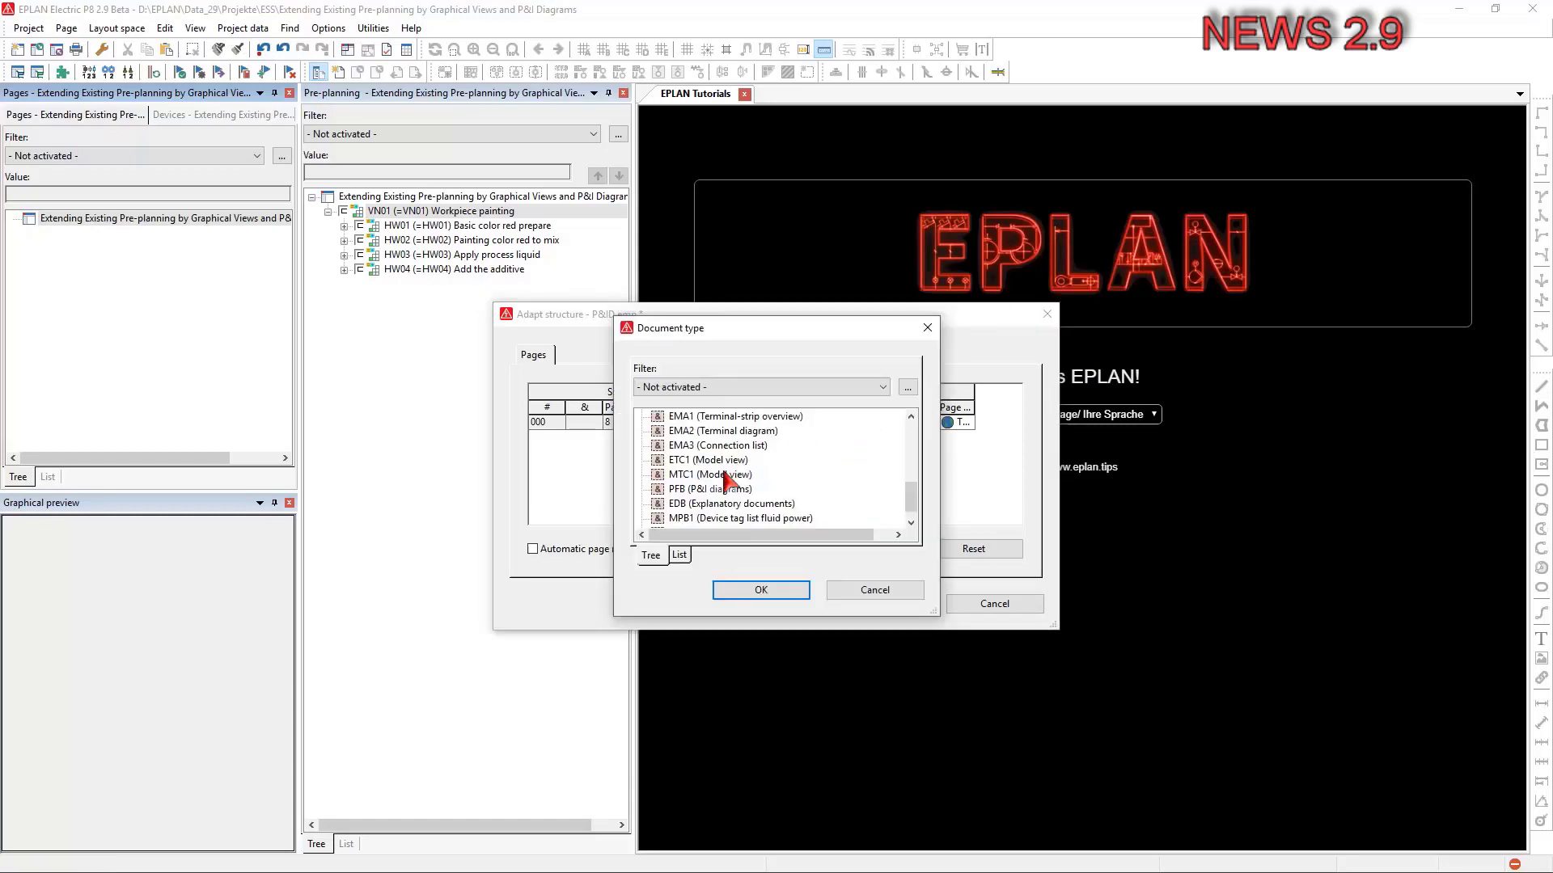
pyautogui.click(759, 590)
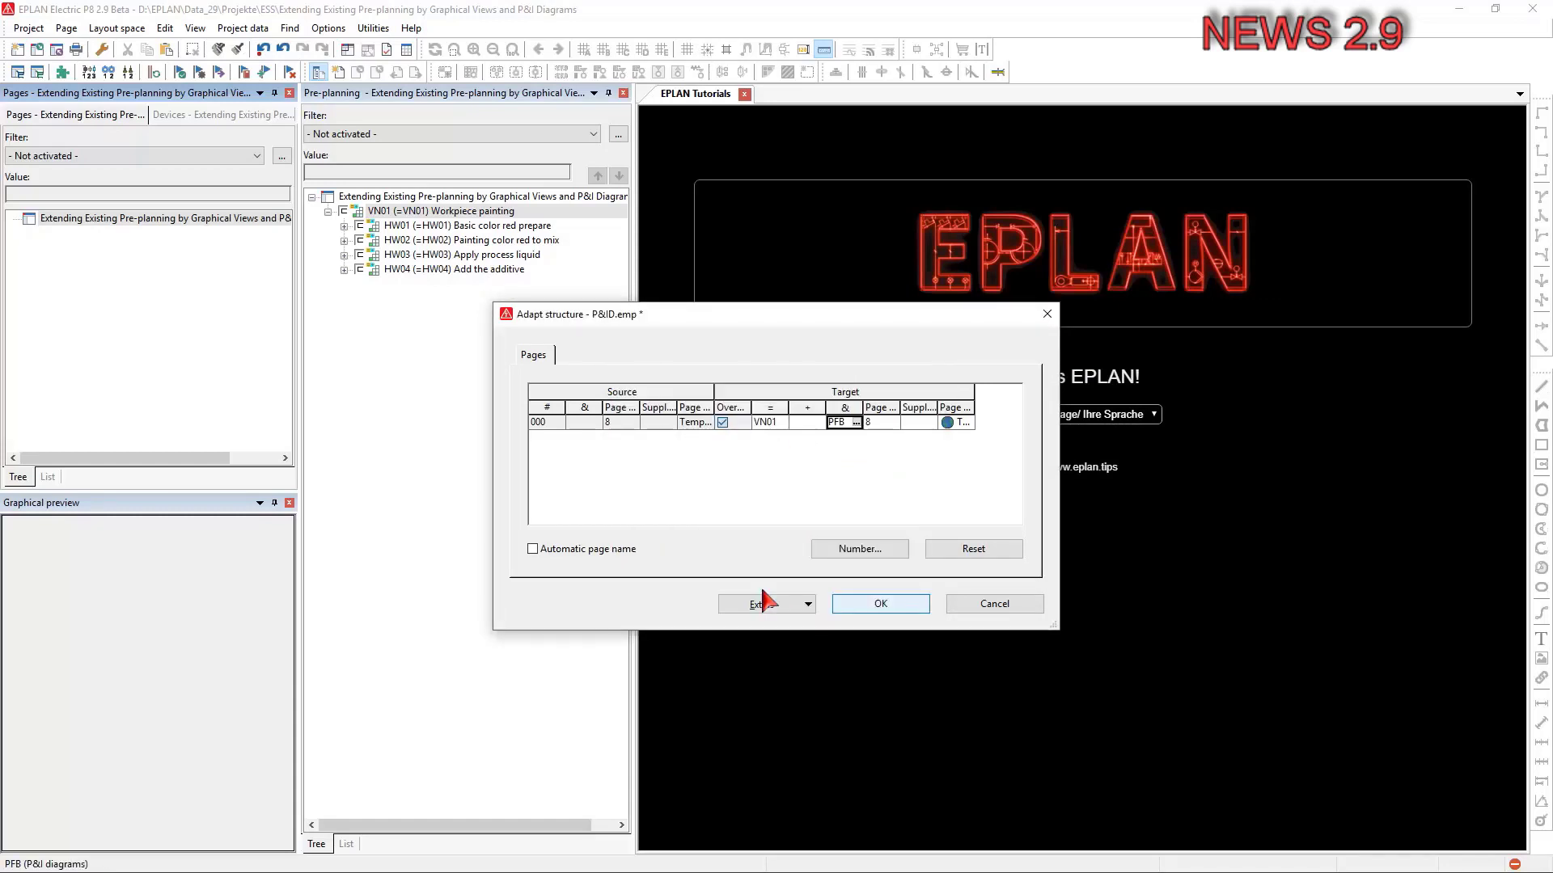
pyautogui.click(877, 603)
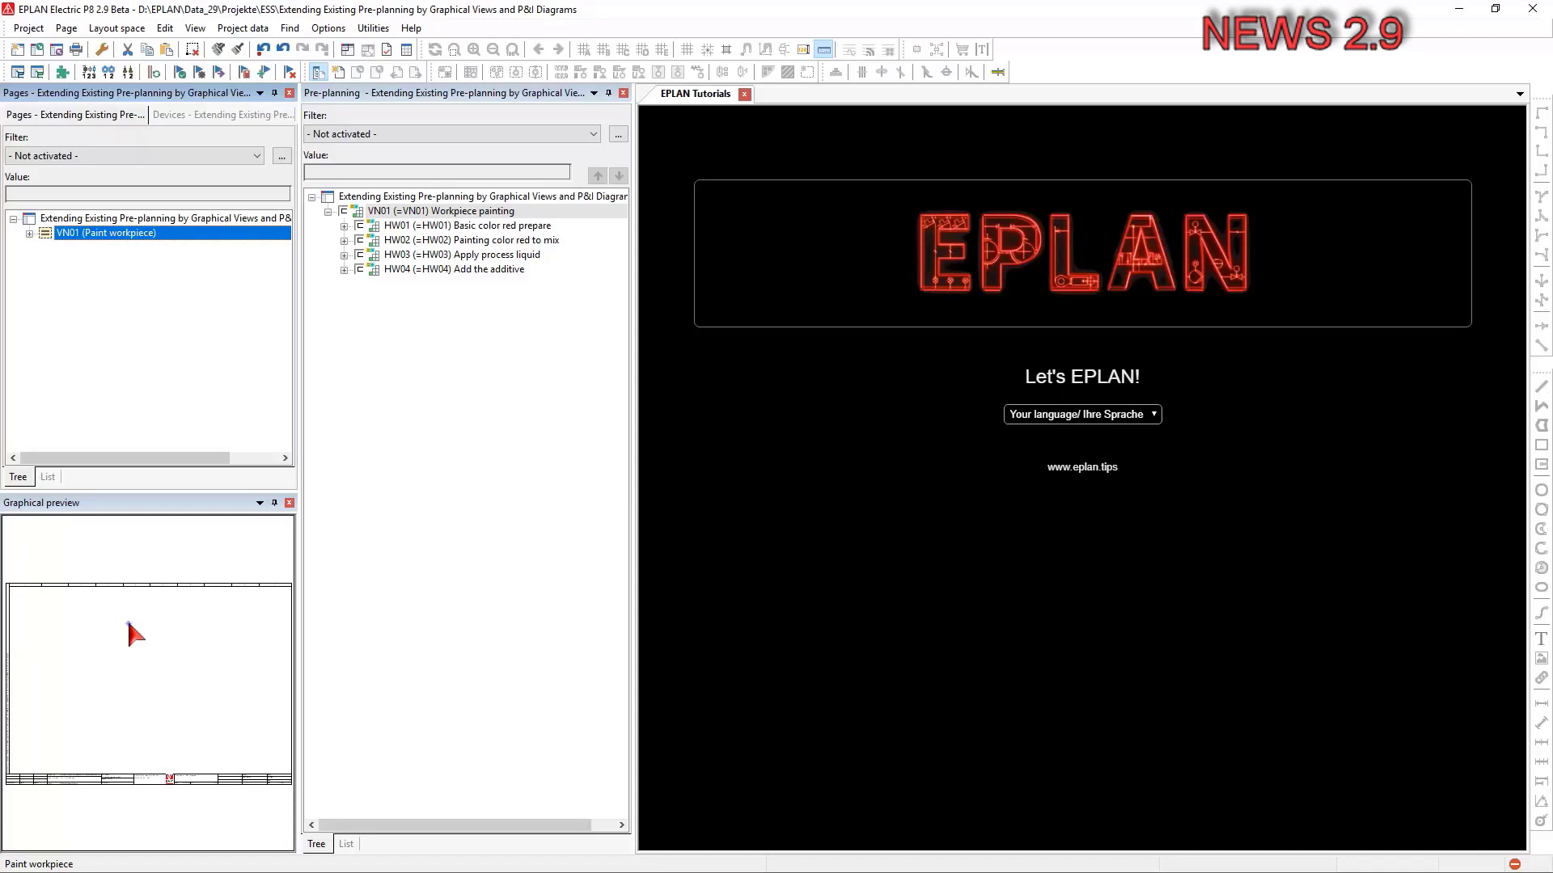
# Assign 000_process.ema from 001_Preplanning_PID as VN01's pre-planning and P&I diagram macro.
pyautogui.rightClick(440, 211)
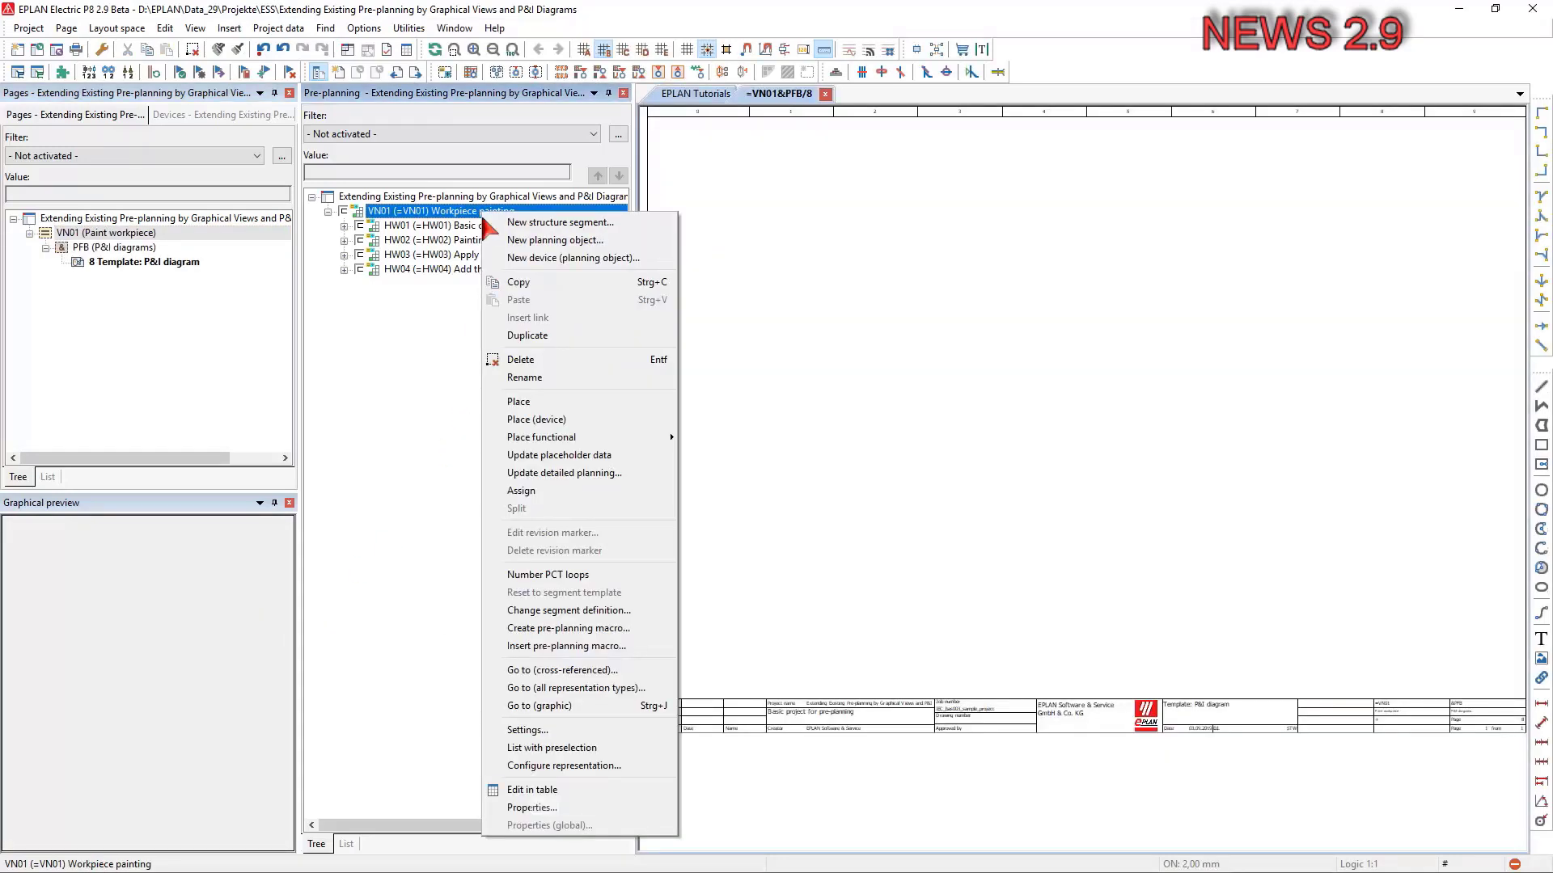
pyautogui.moveTo(532, 807)
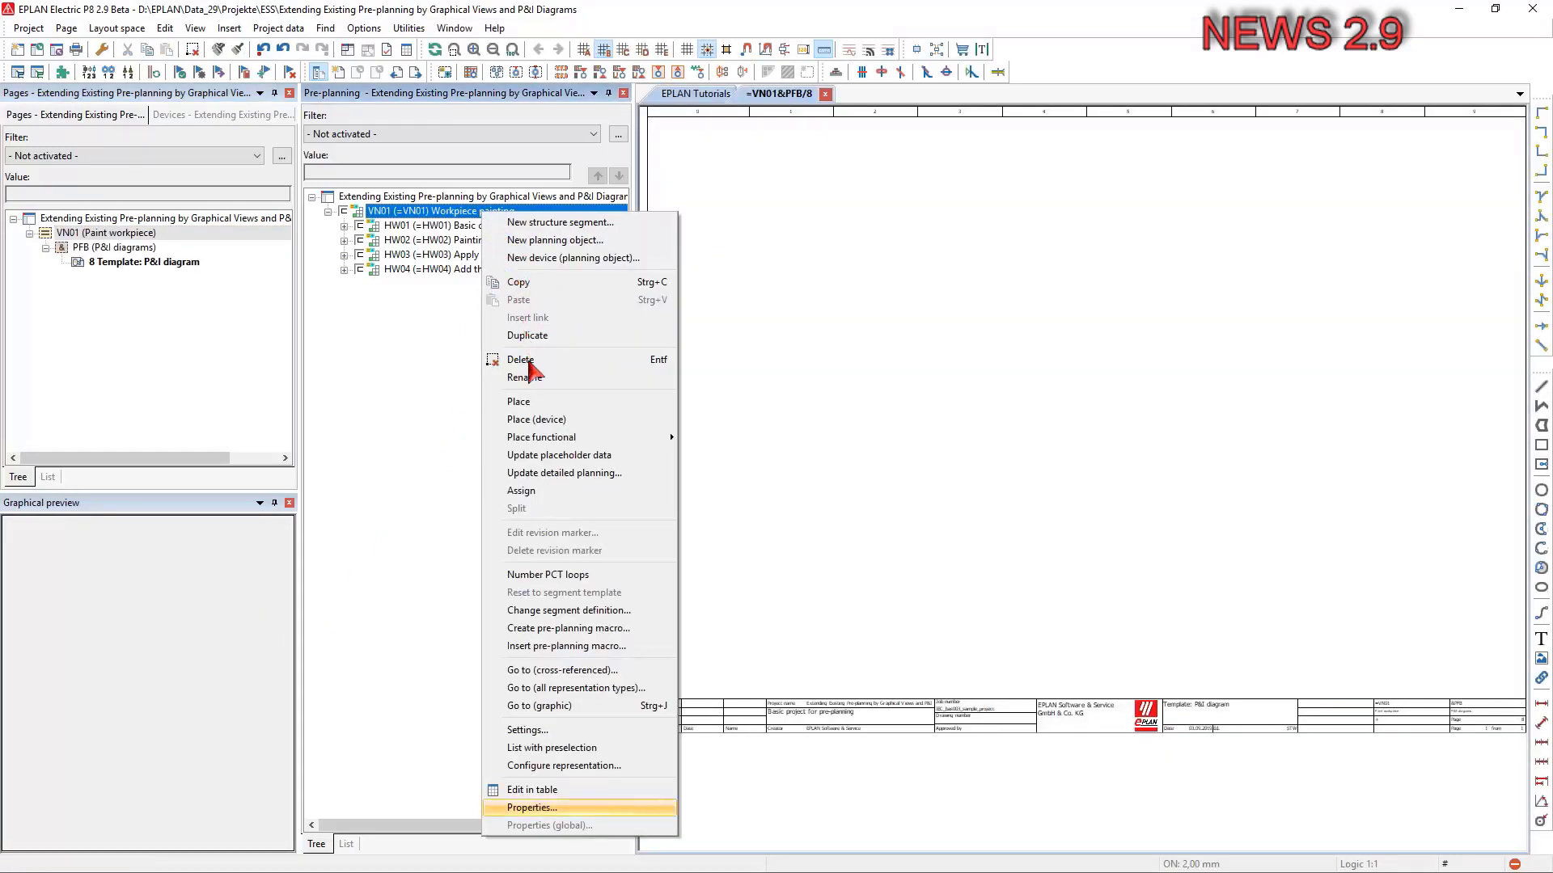
pyautogui.moveTo(533, 808)
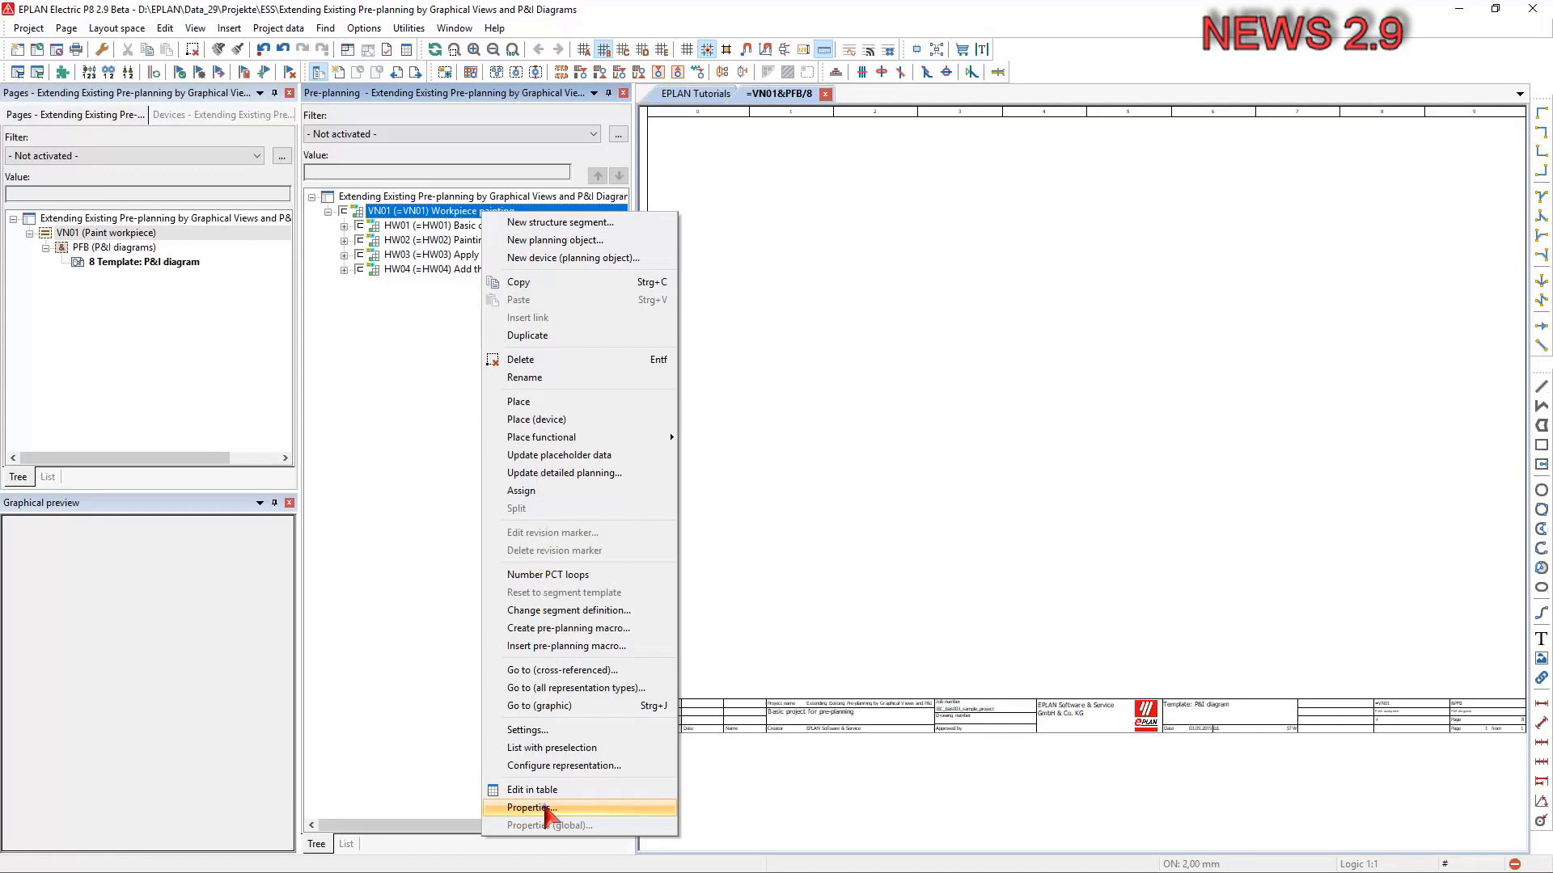
pyautogui.click(532, 808)
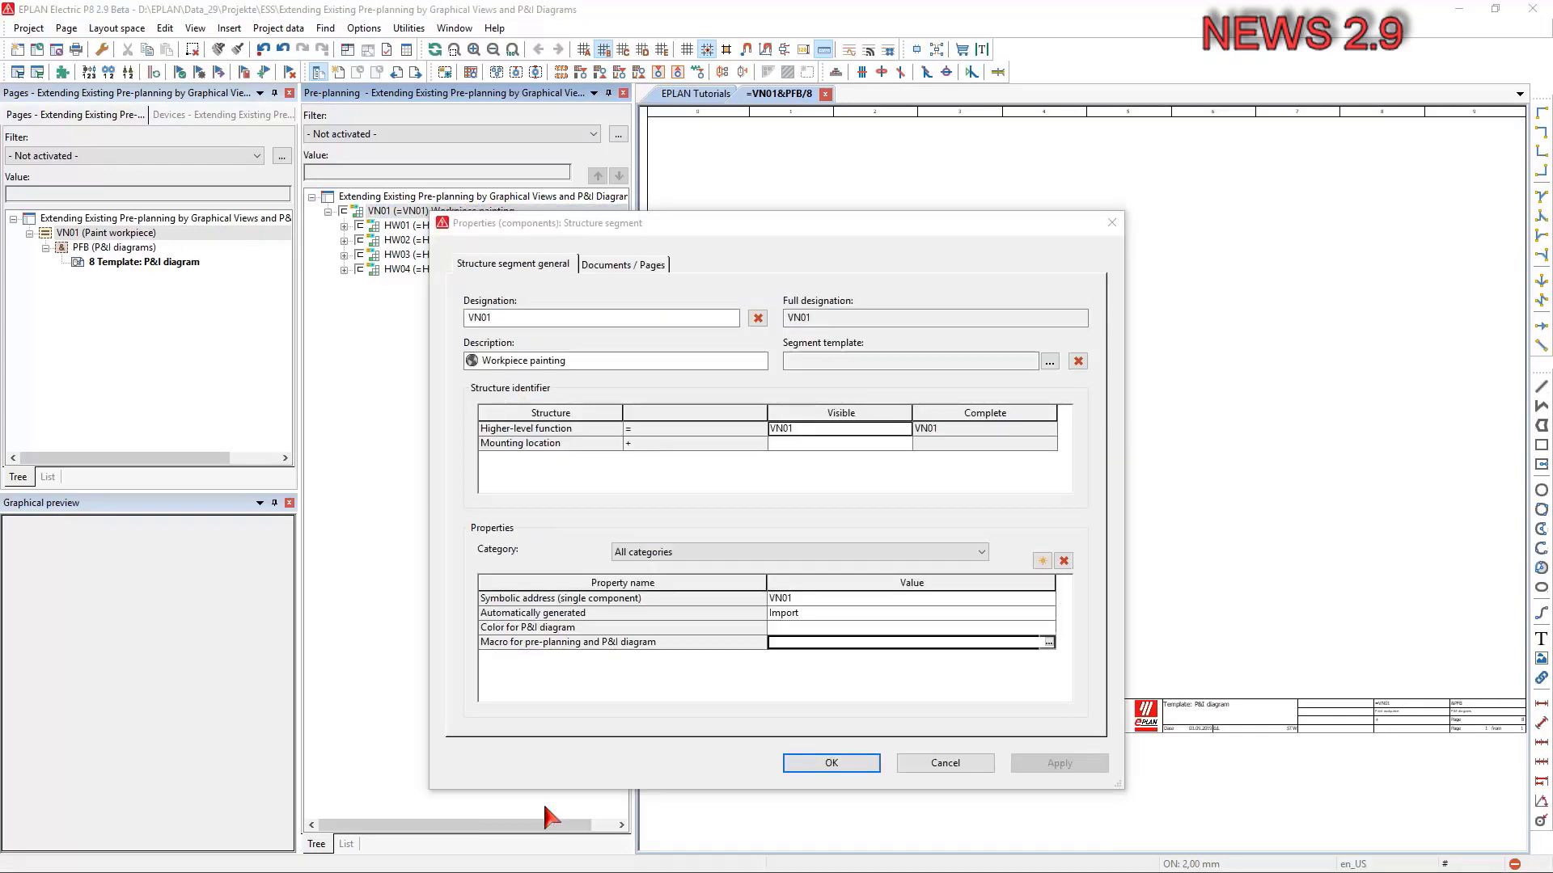
pyautogui.moveTo(1010, 733)
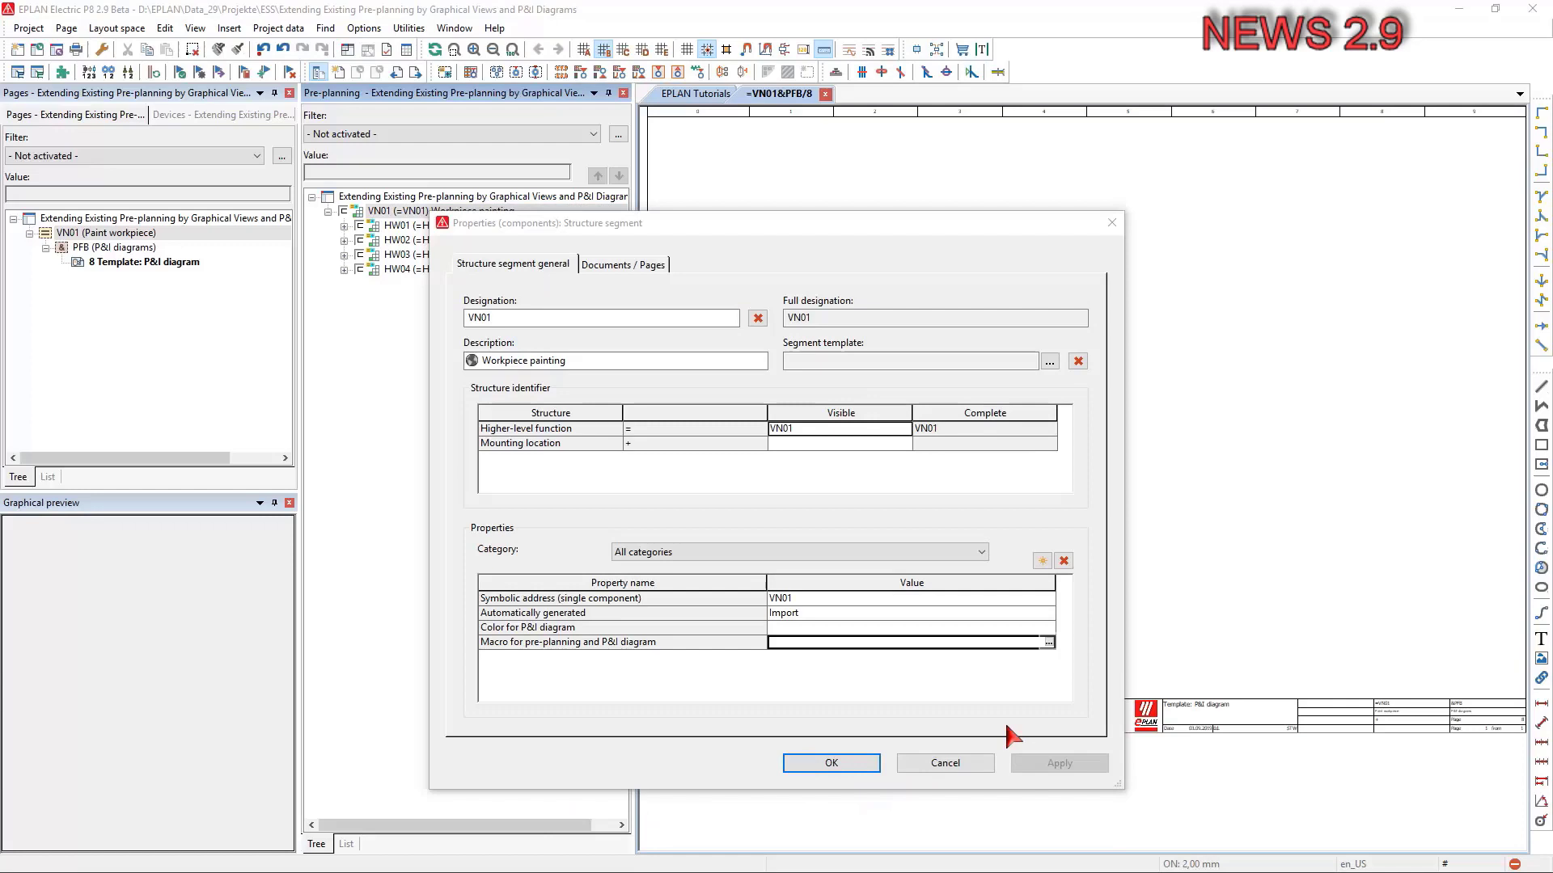
pyautogui.click(1046, 641)
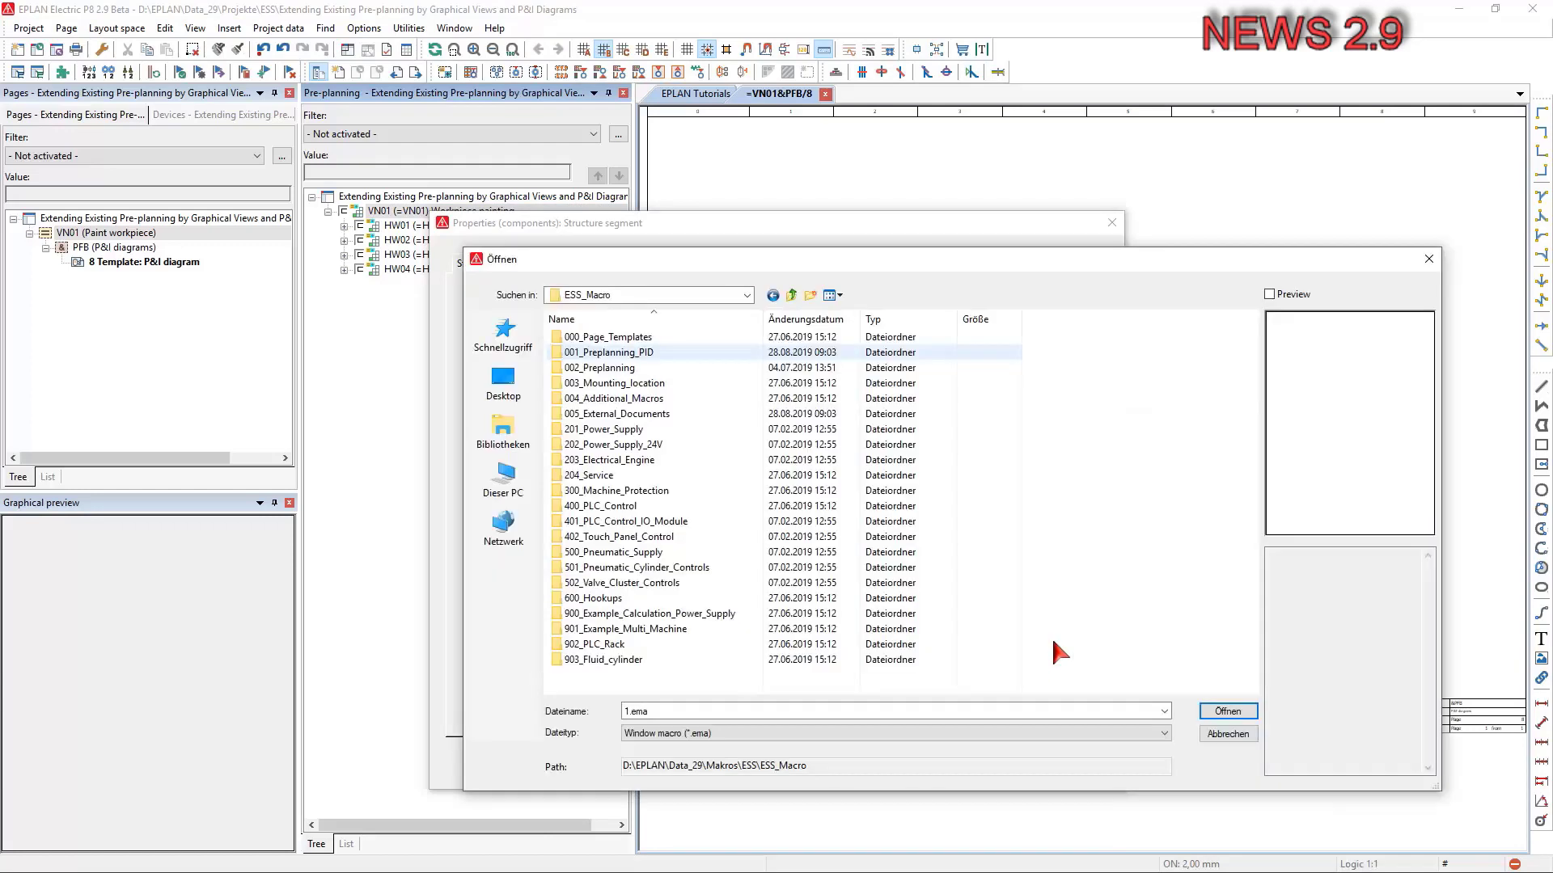
pyautogui.moveTo(802, 613)
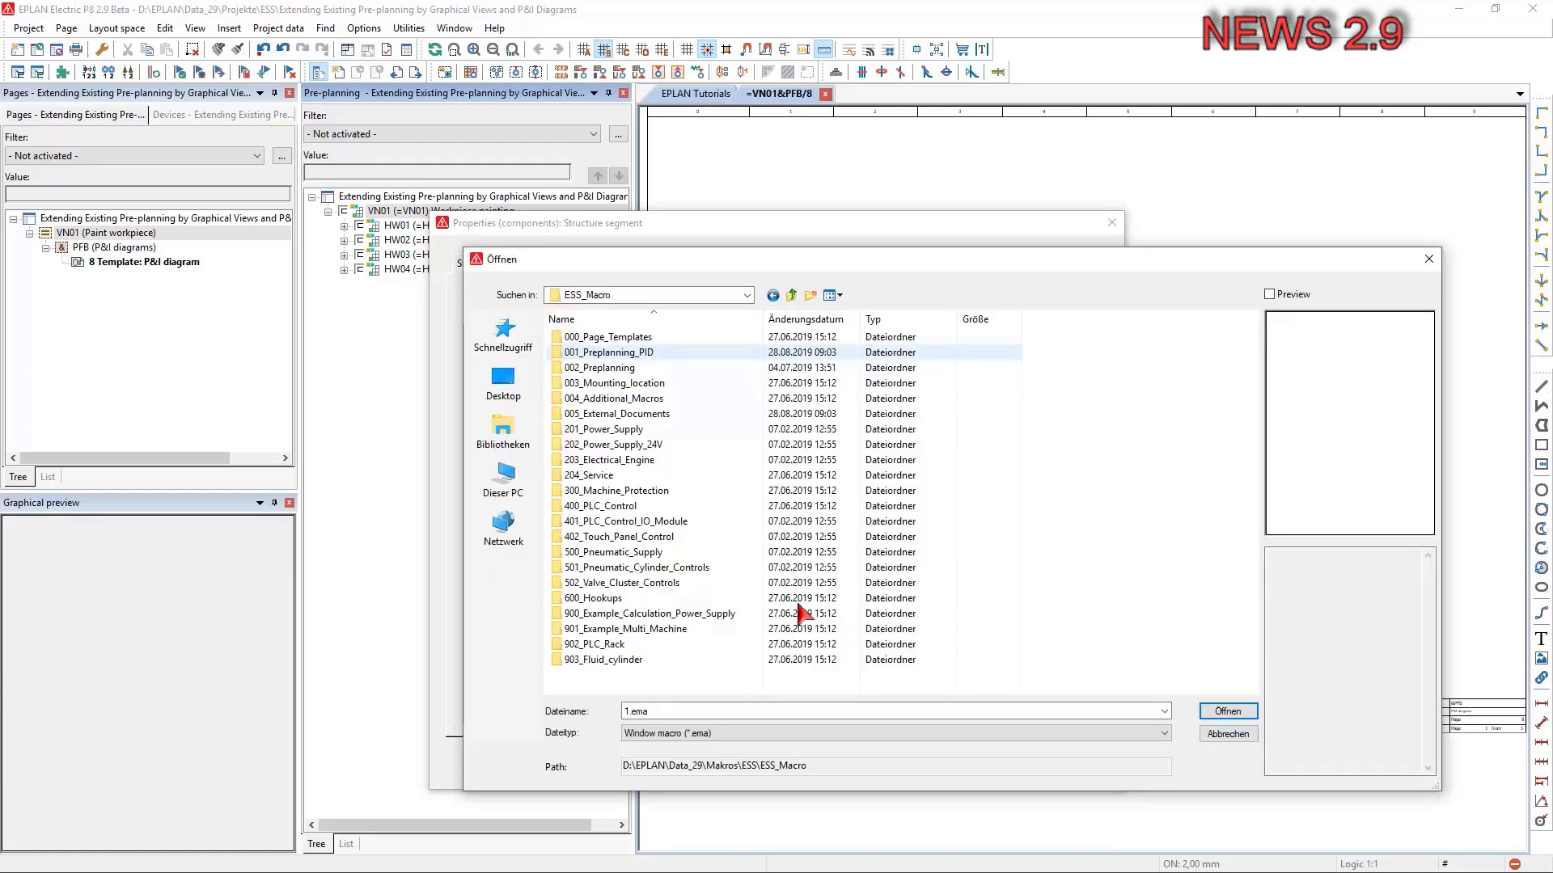
pyautogui.doubleClick(608, 353)
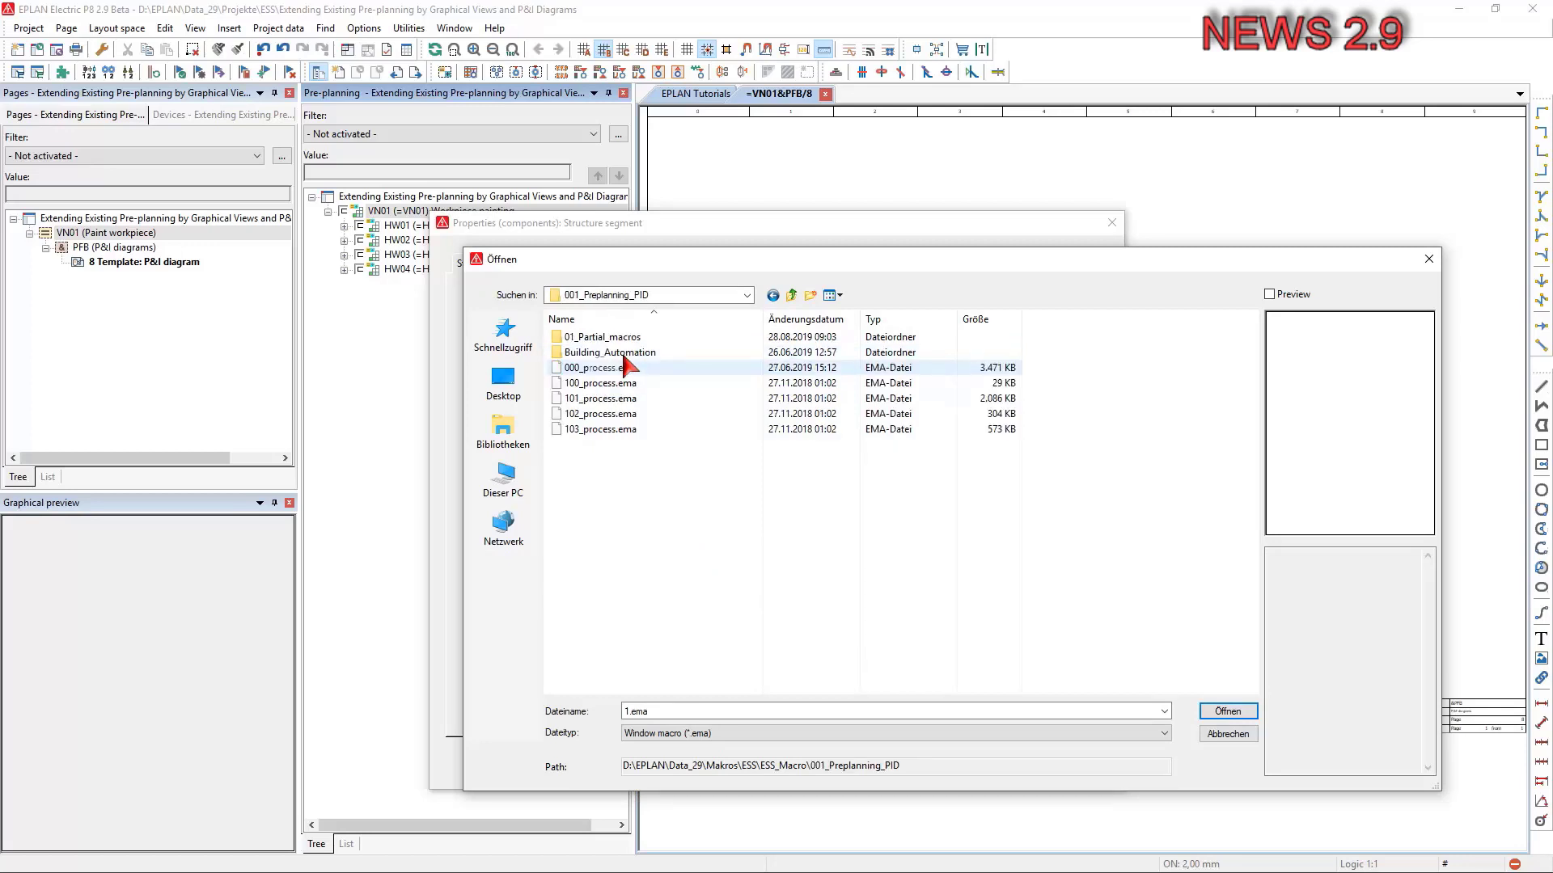
pyautogui.moveTo(614, 374)
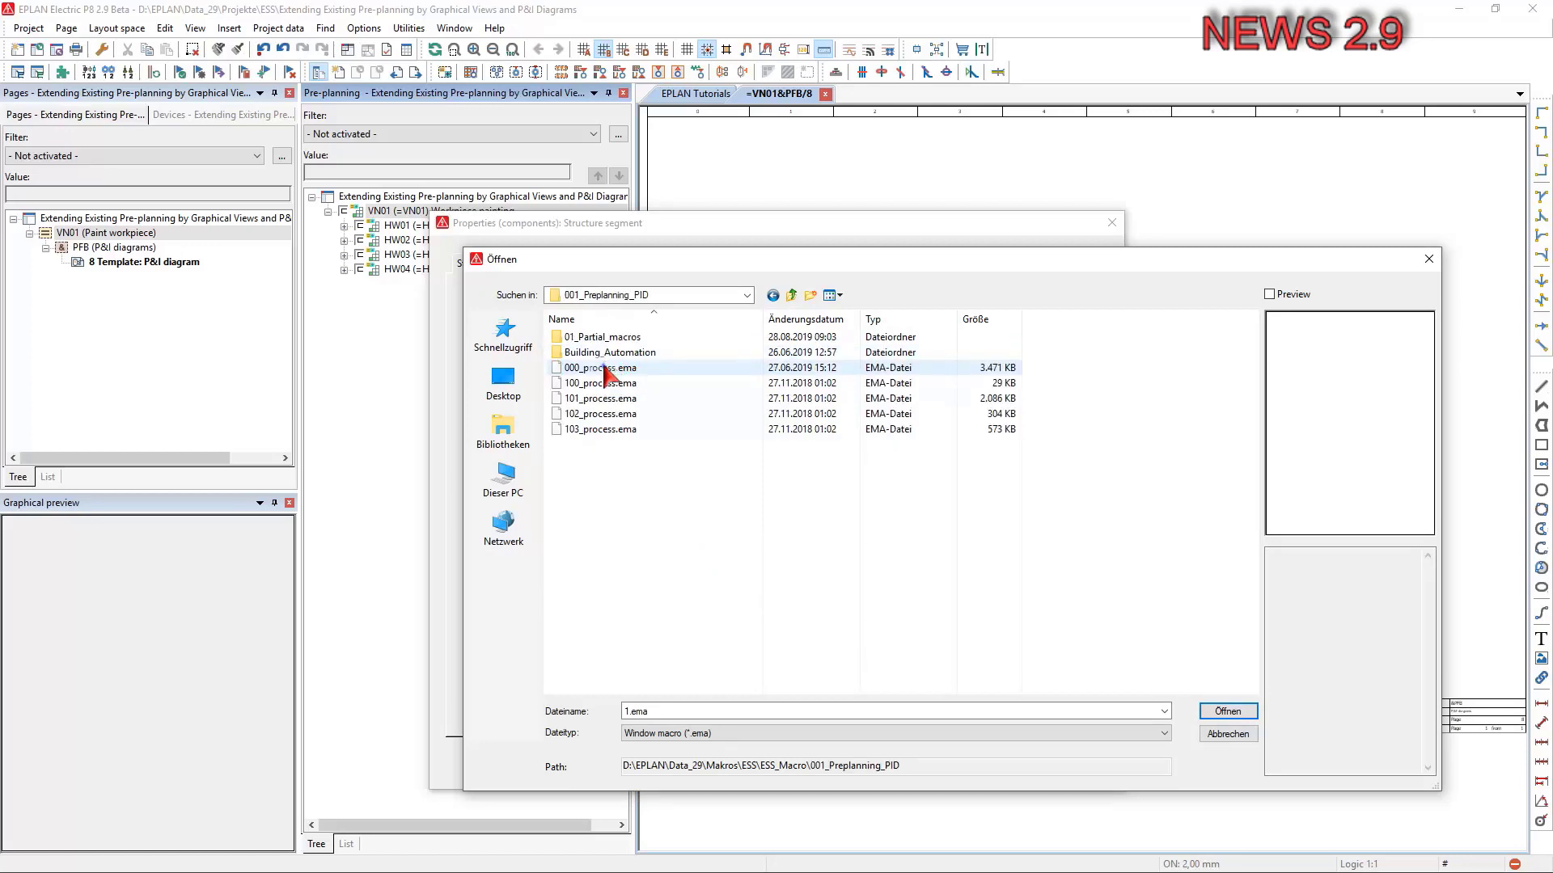
pyautogui.click(599, 368)
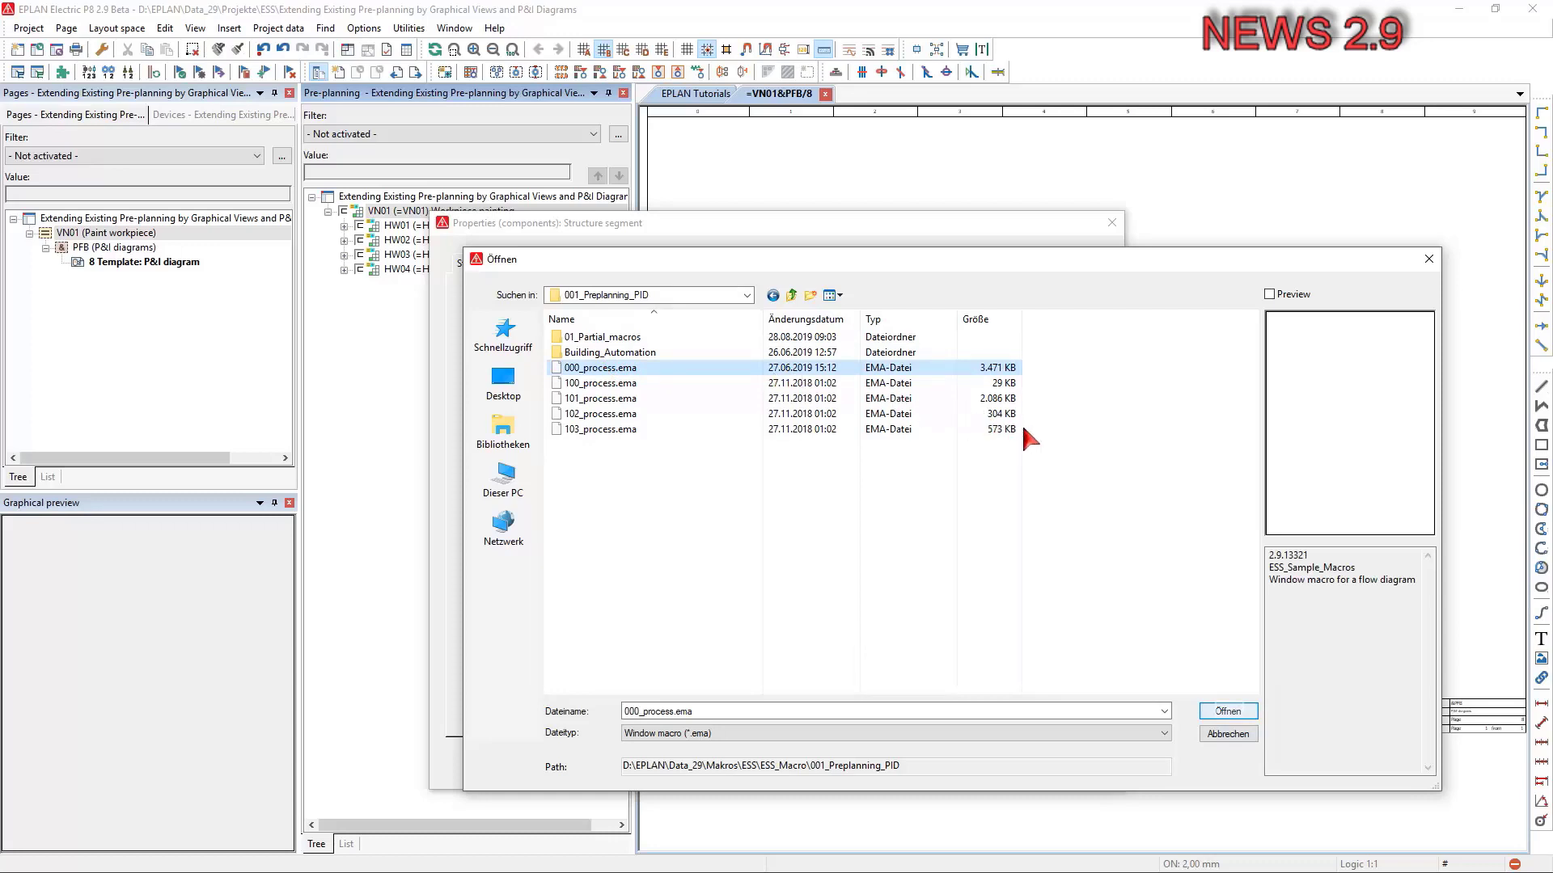
pyautogui.moveTo(1232, 702)
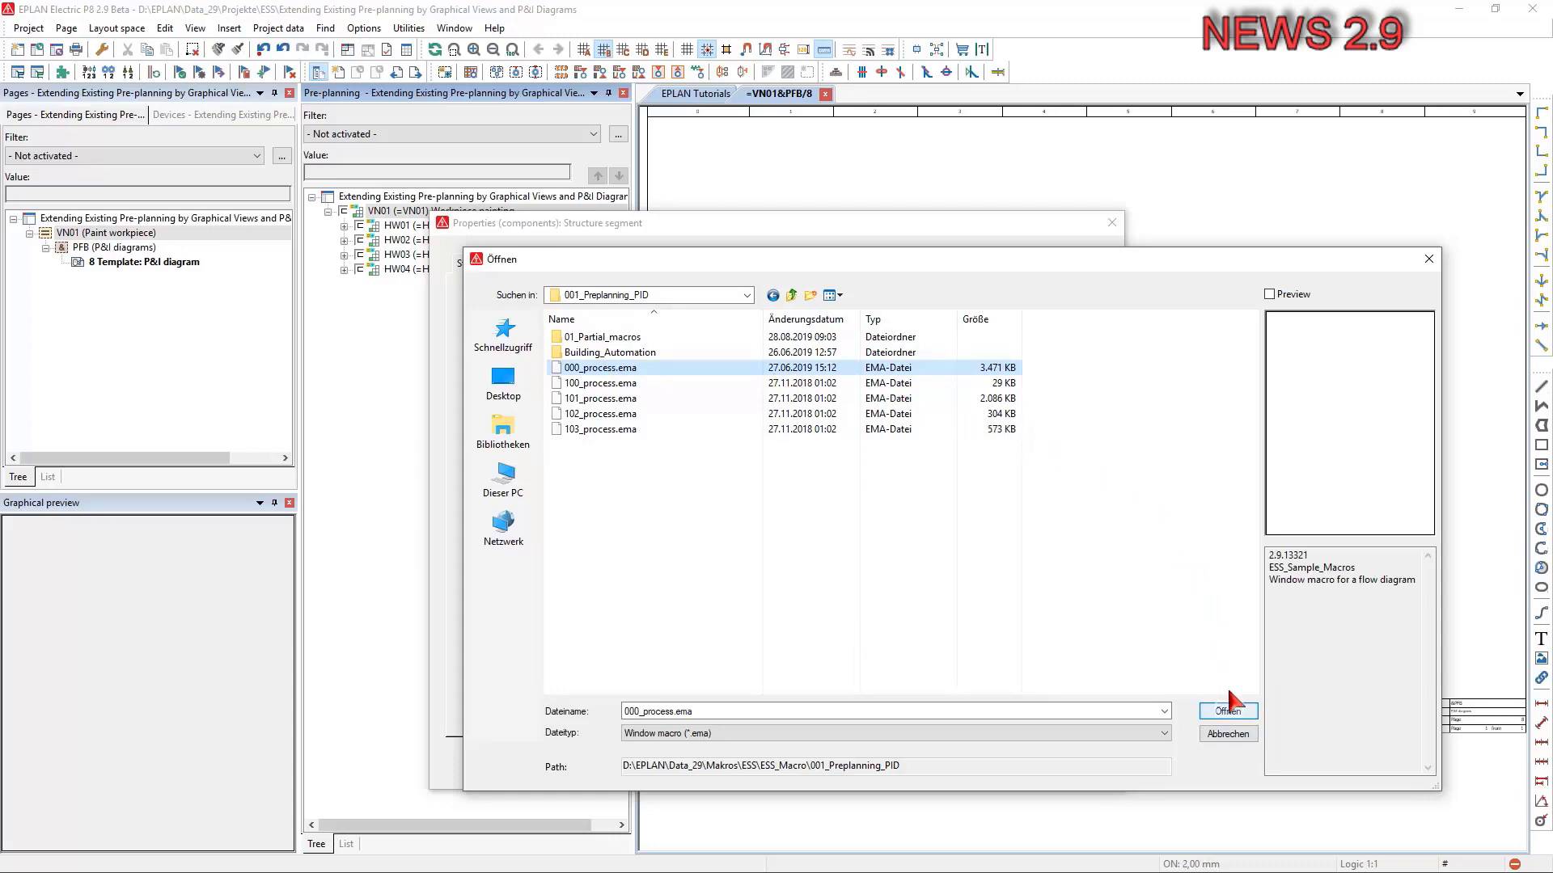
pyautogui.click(1225, 711)
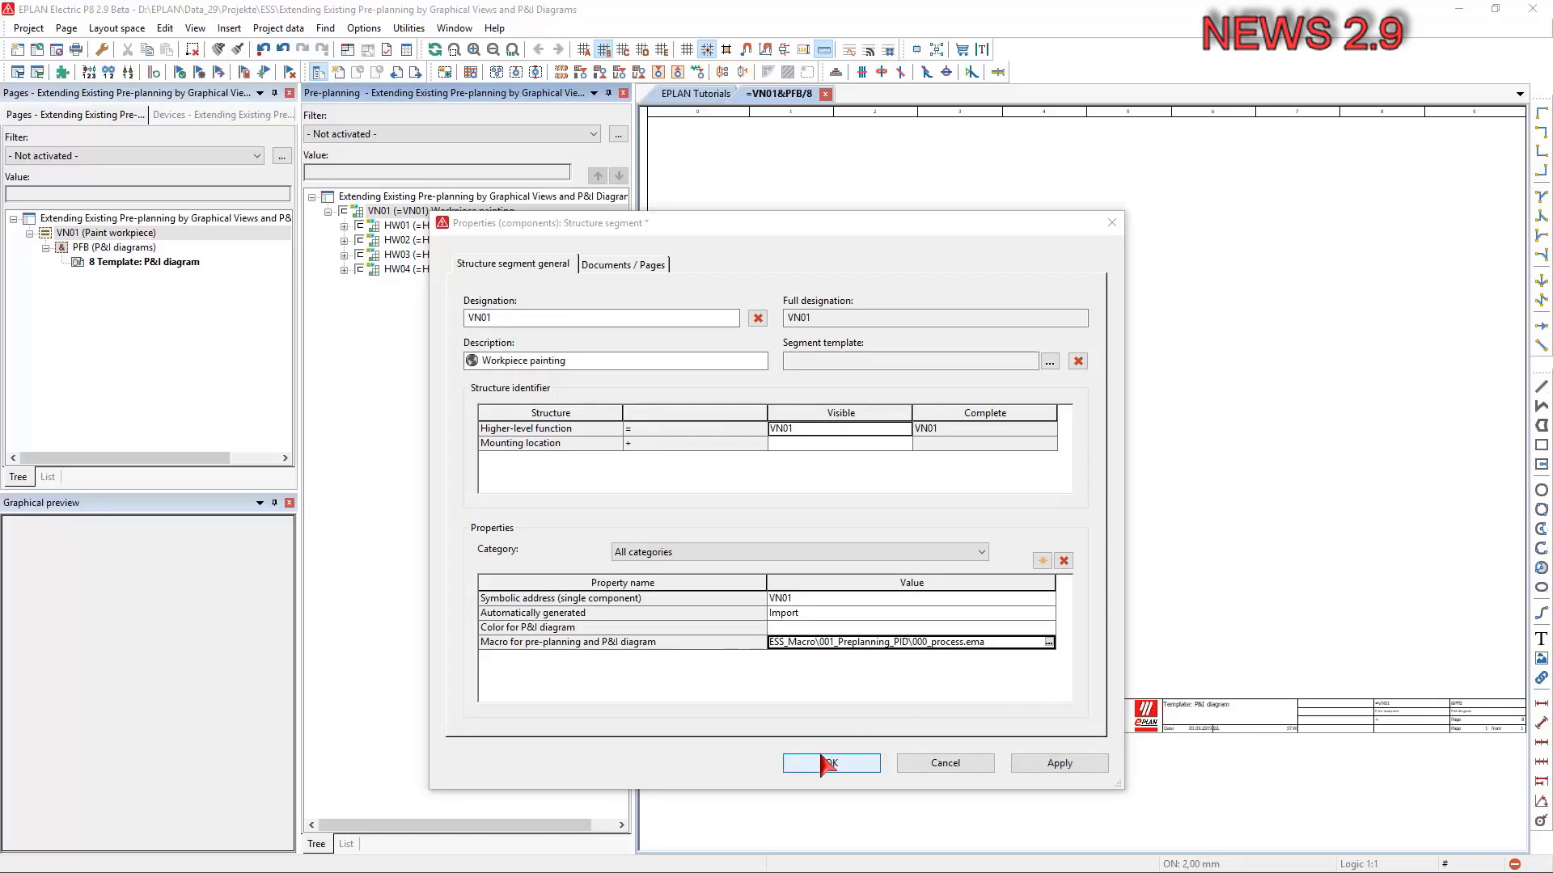
pyautogui.click(830, 762)
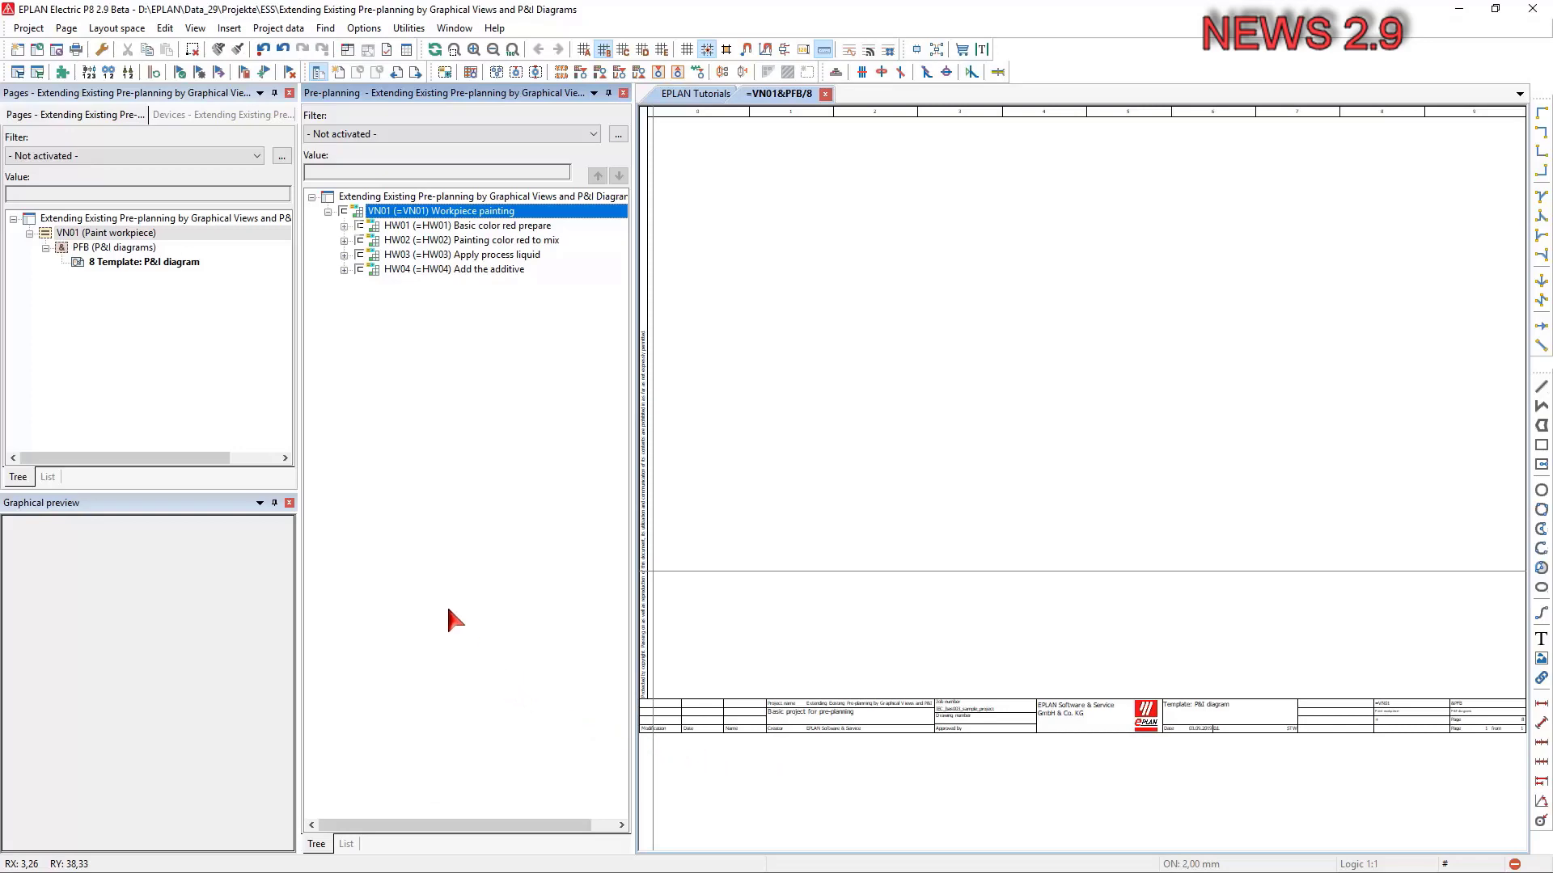
pyautogui.moveTo(352, 238)
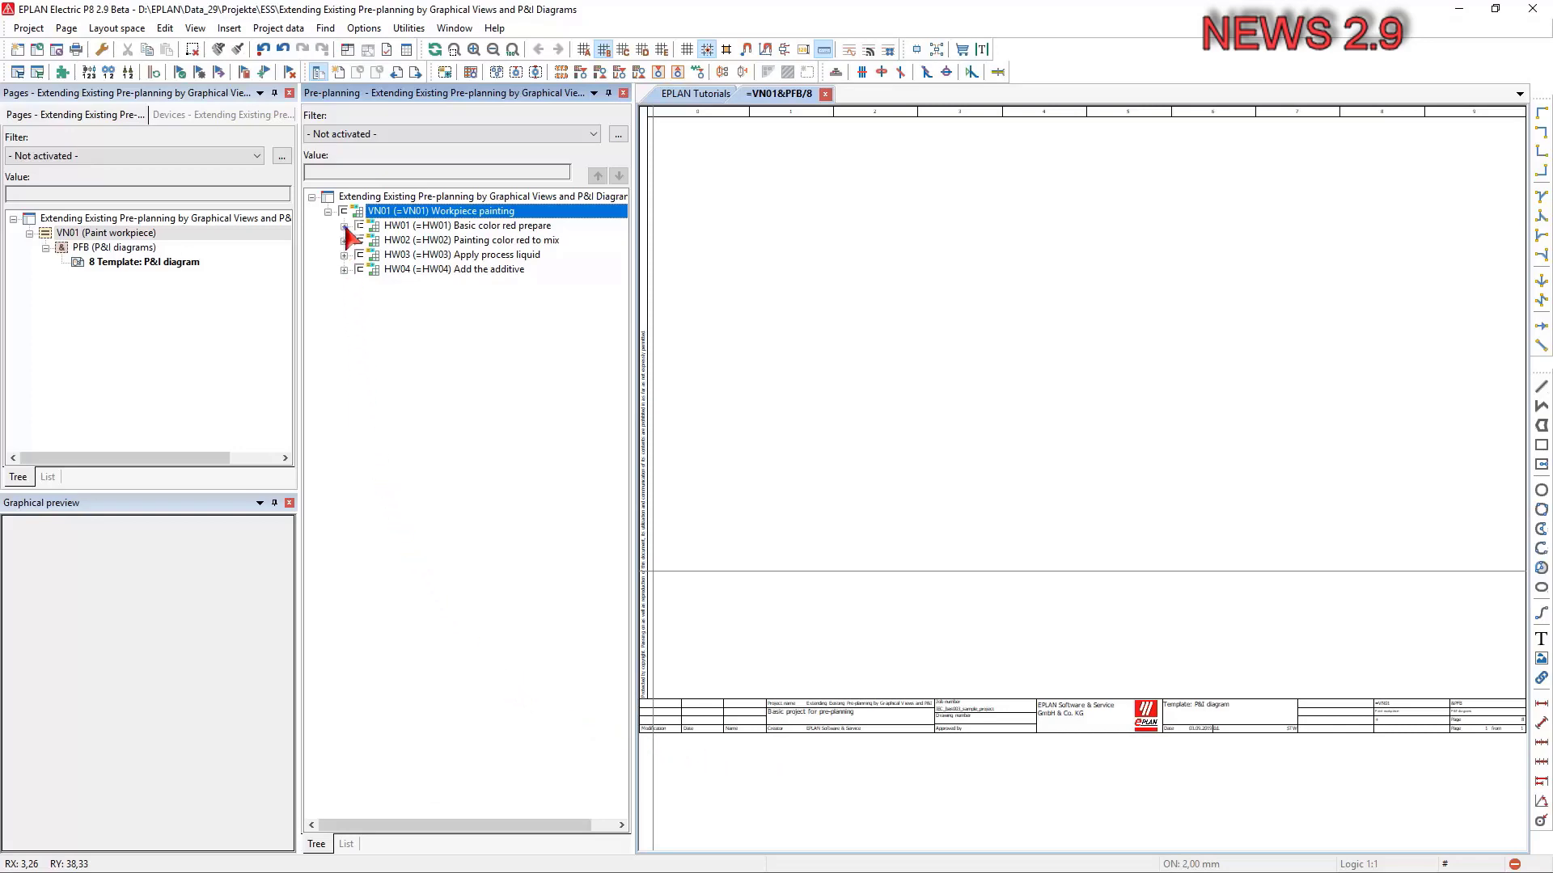
# Expand HW01, HW02 and HW03 to show their level, supply and temperature items.
pyautogui.doubleClick(441, 210)
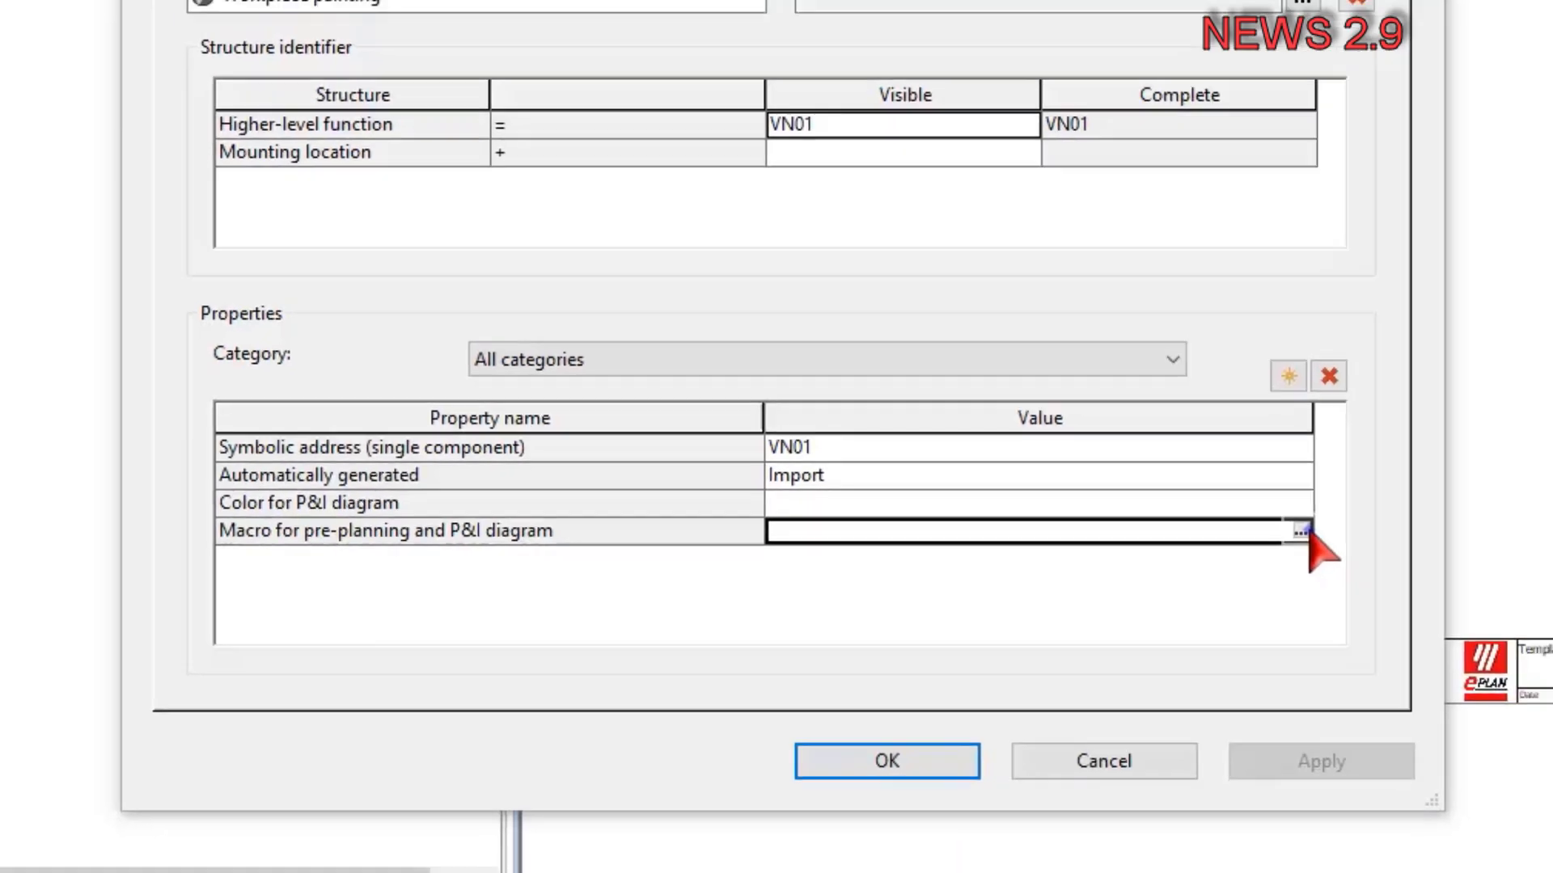
pyautogui.click(885, 760)
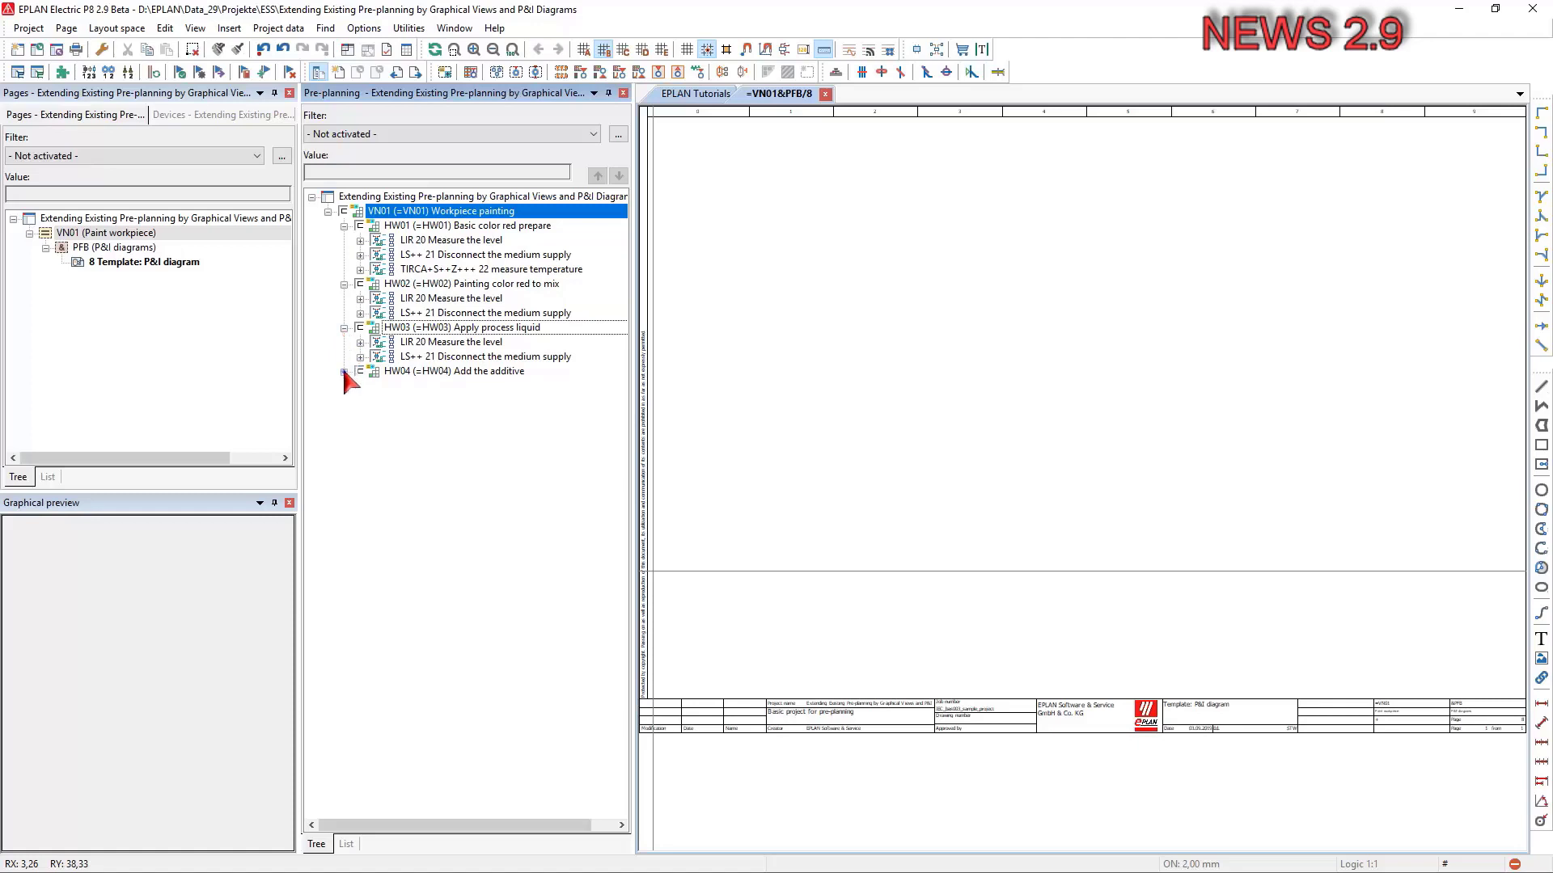
# Expand HW04 'Add the additive' to list its level and medium-supply items.
pyautogui.click(344, 370)
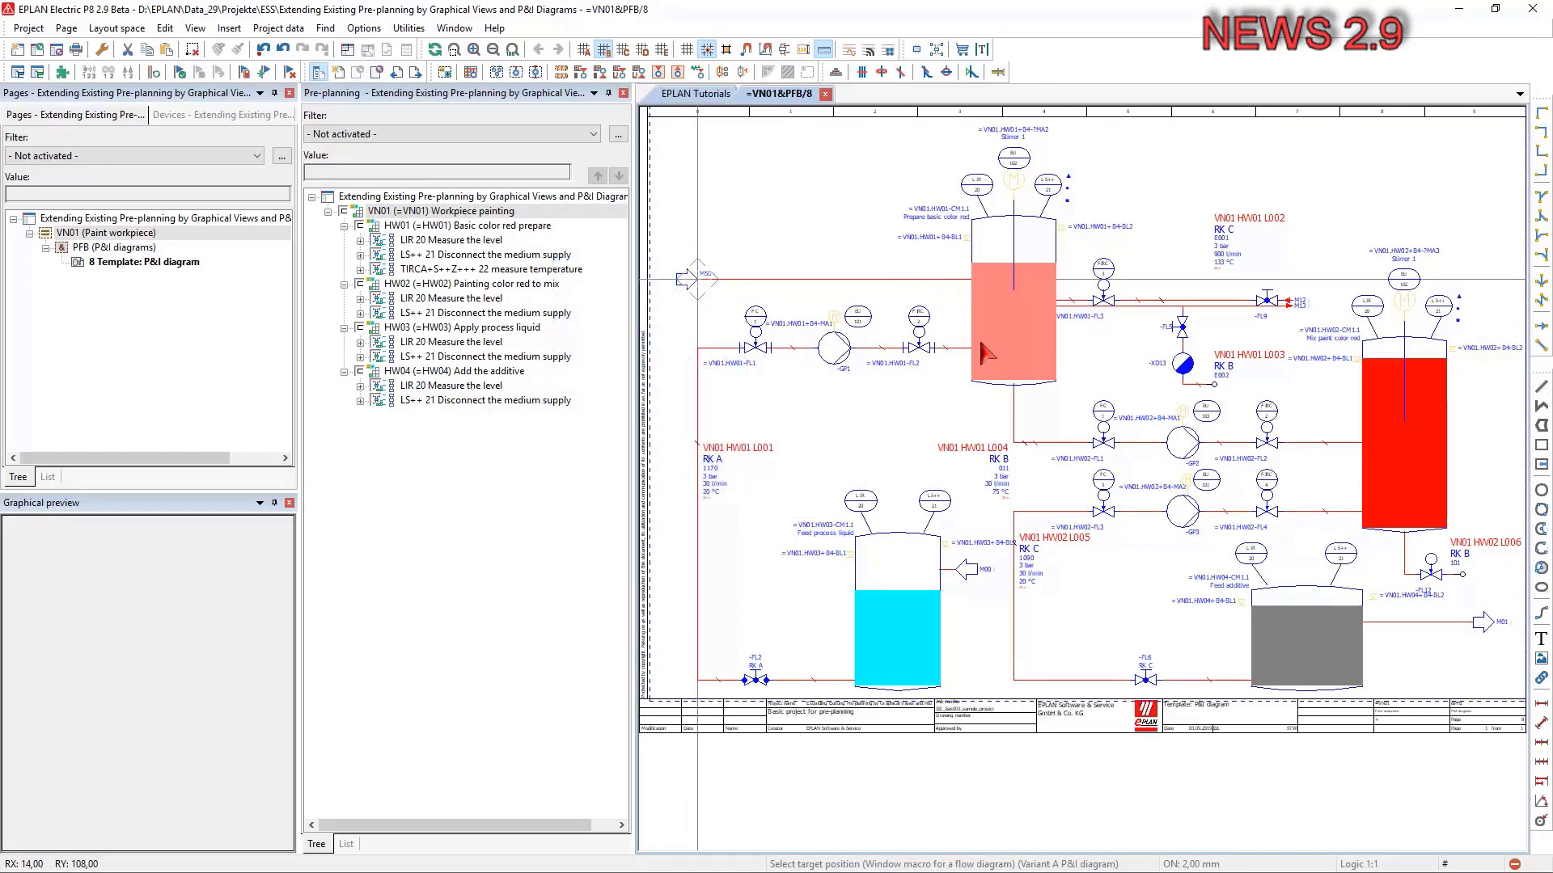
pyautogui.moveTo(879, 352)
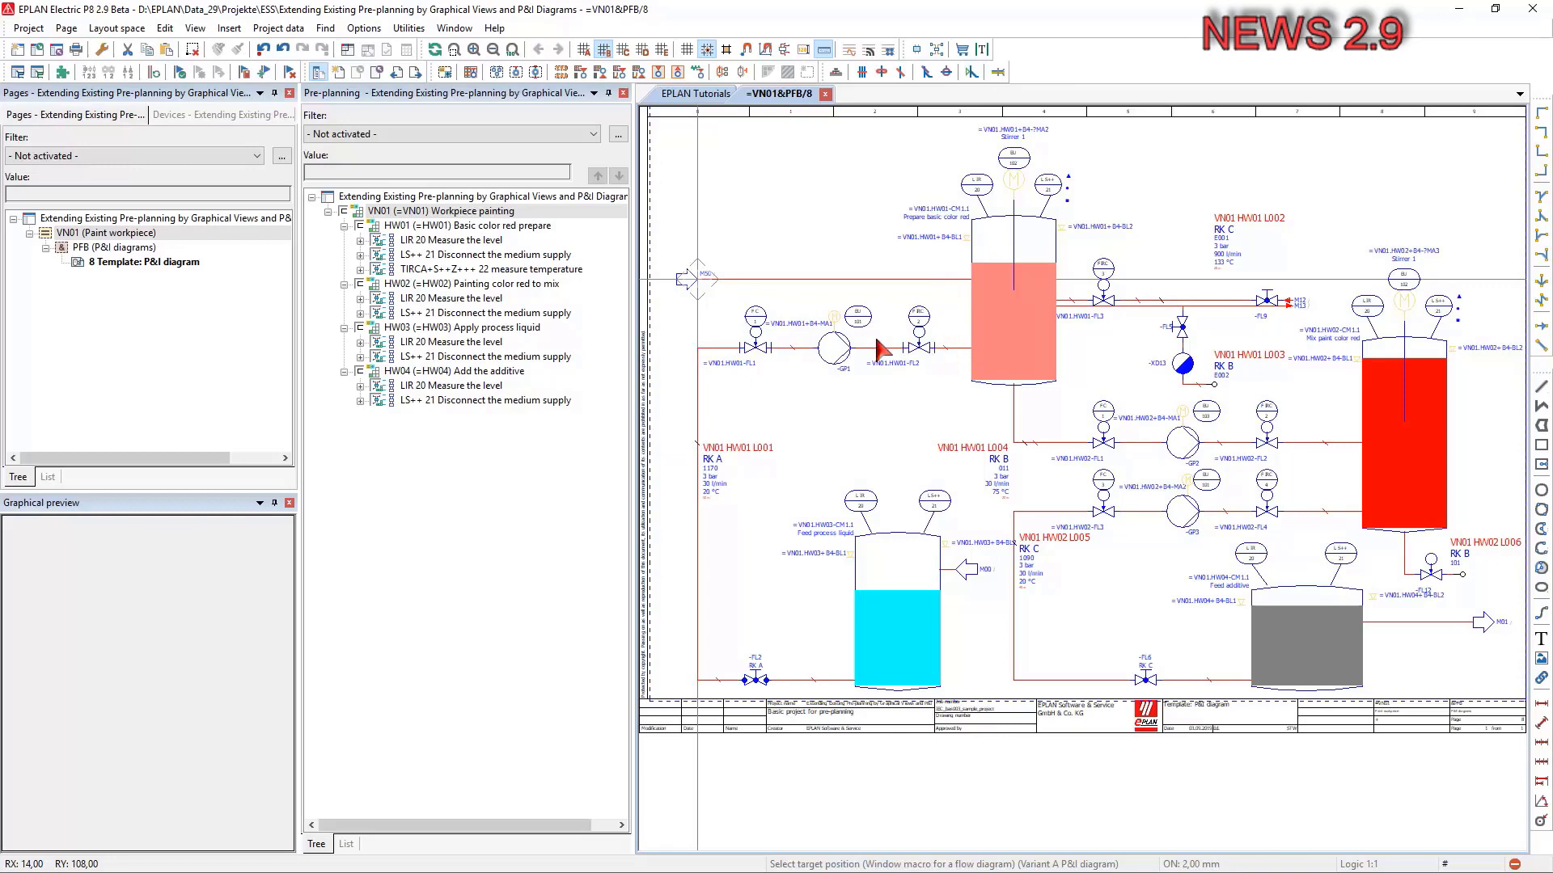
pyautogui.moveTo(701, 287)
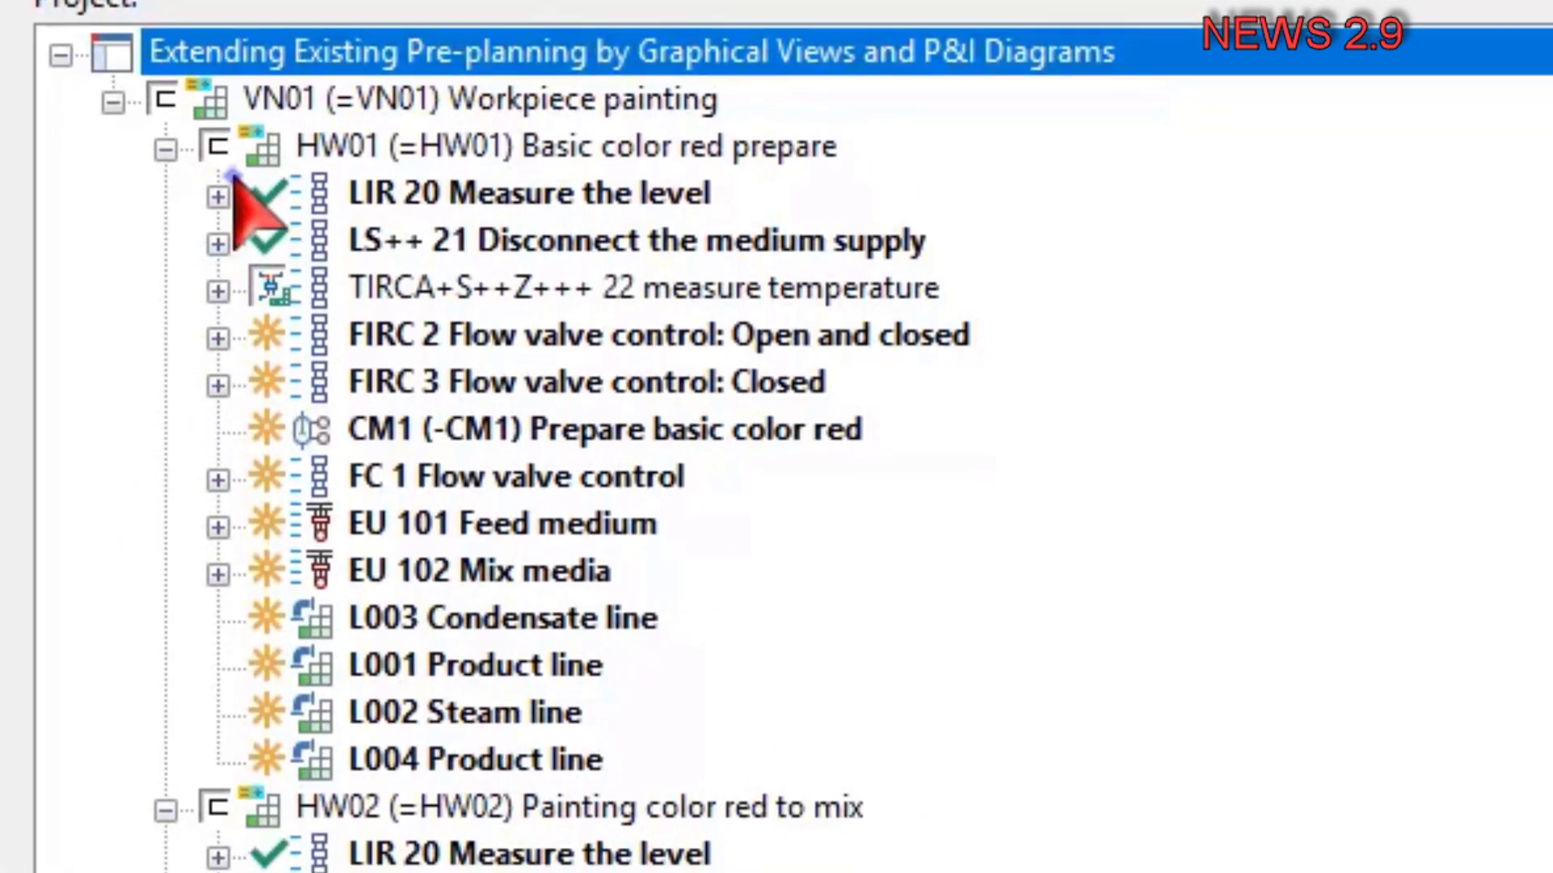
pyautogui.scroll(-3)
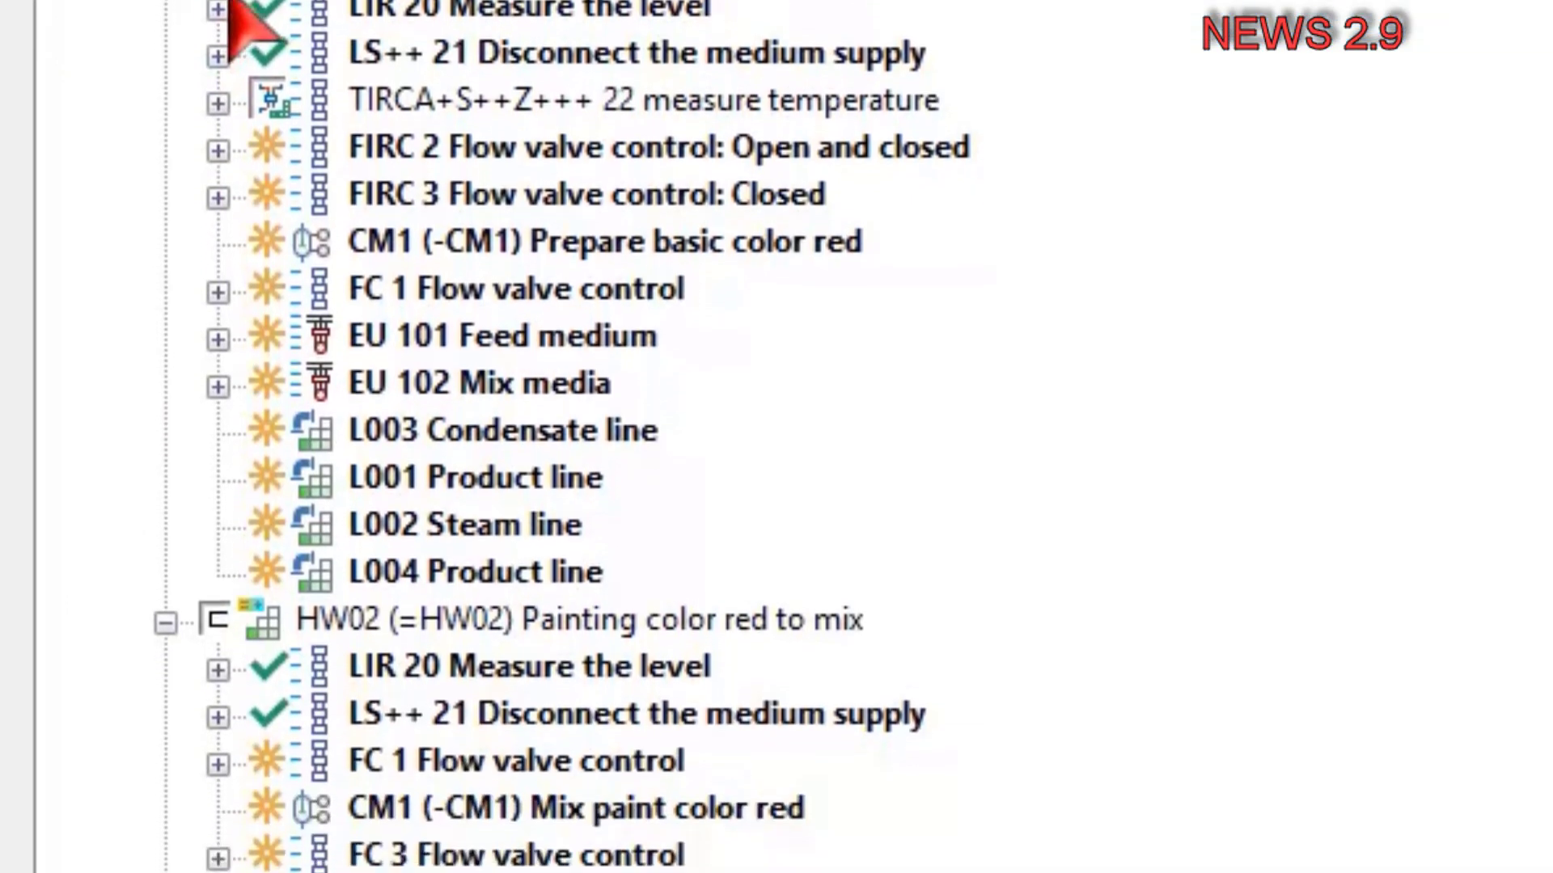
pyautogui.scroll(-3)
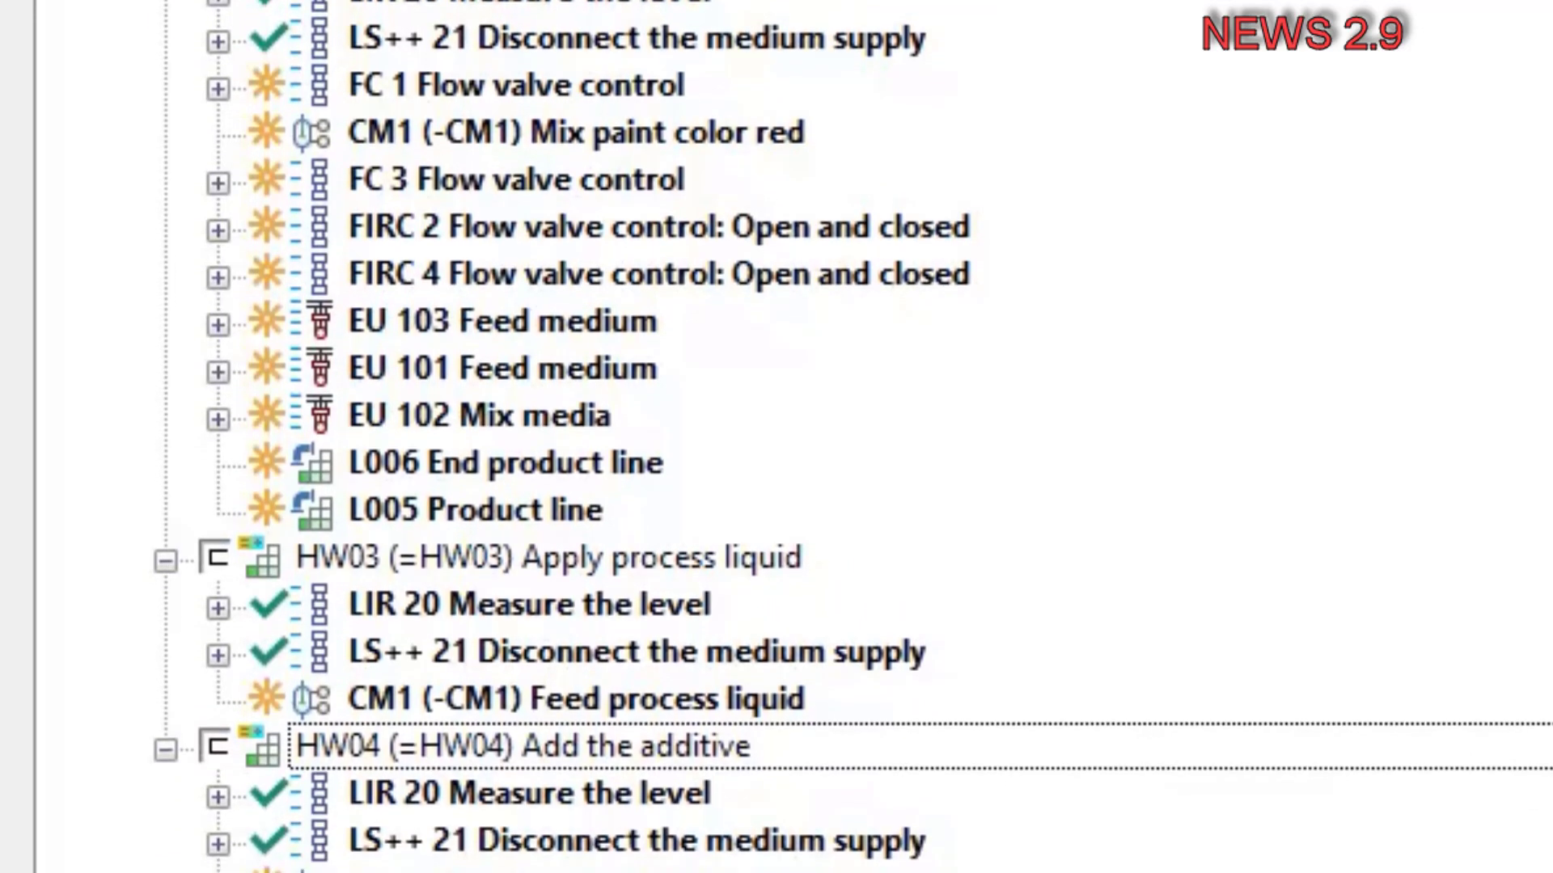
pyautogui.moveTo(732, 25)
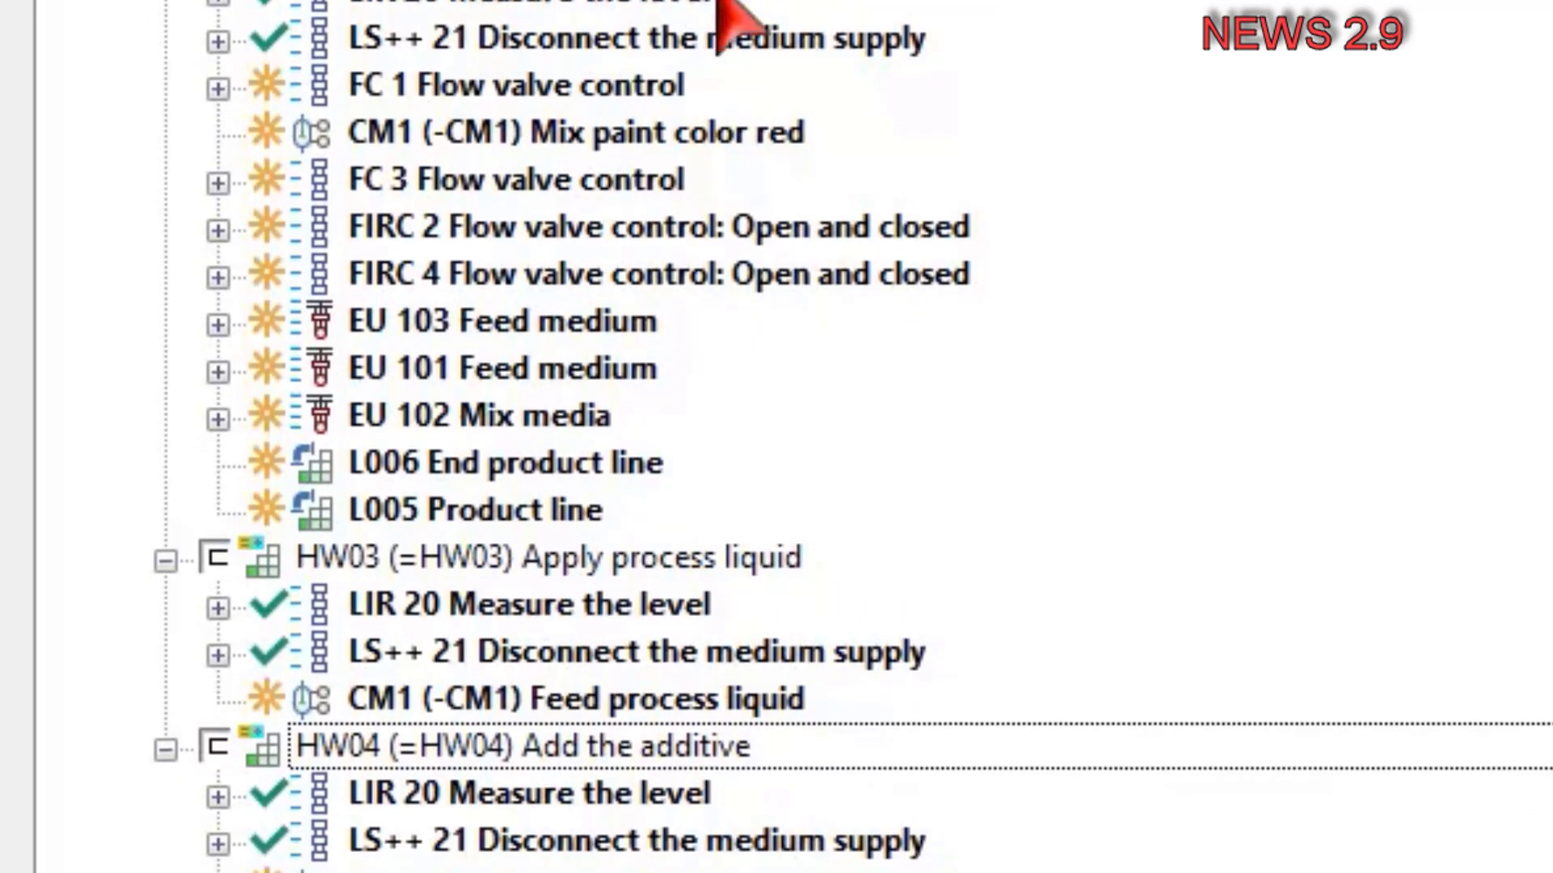
pyautogui.moveTo(906, 282)
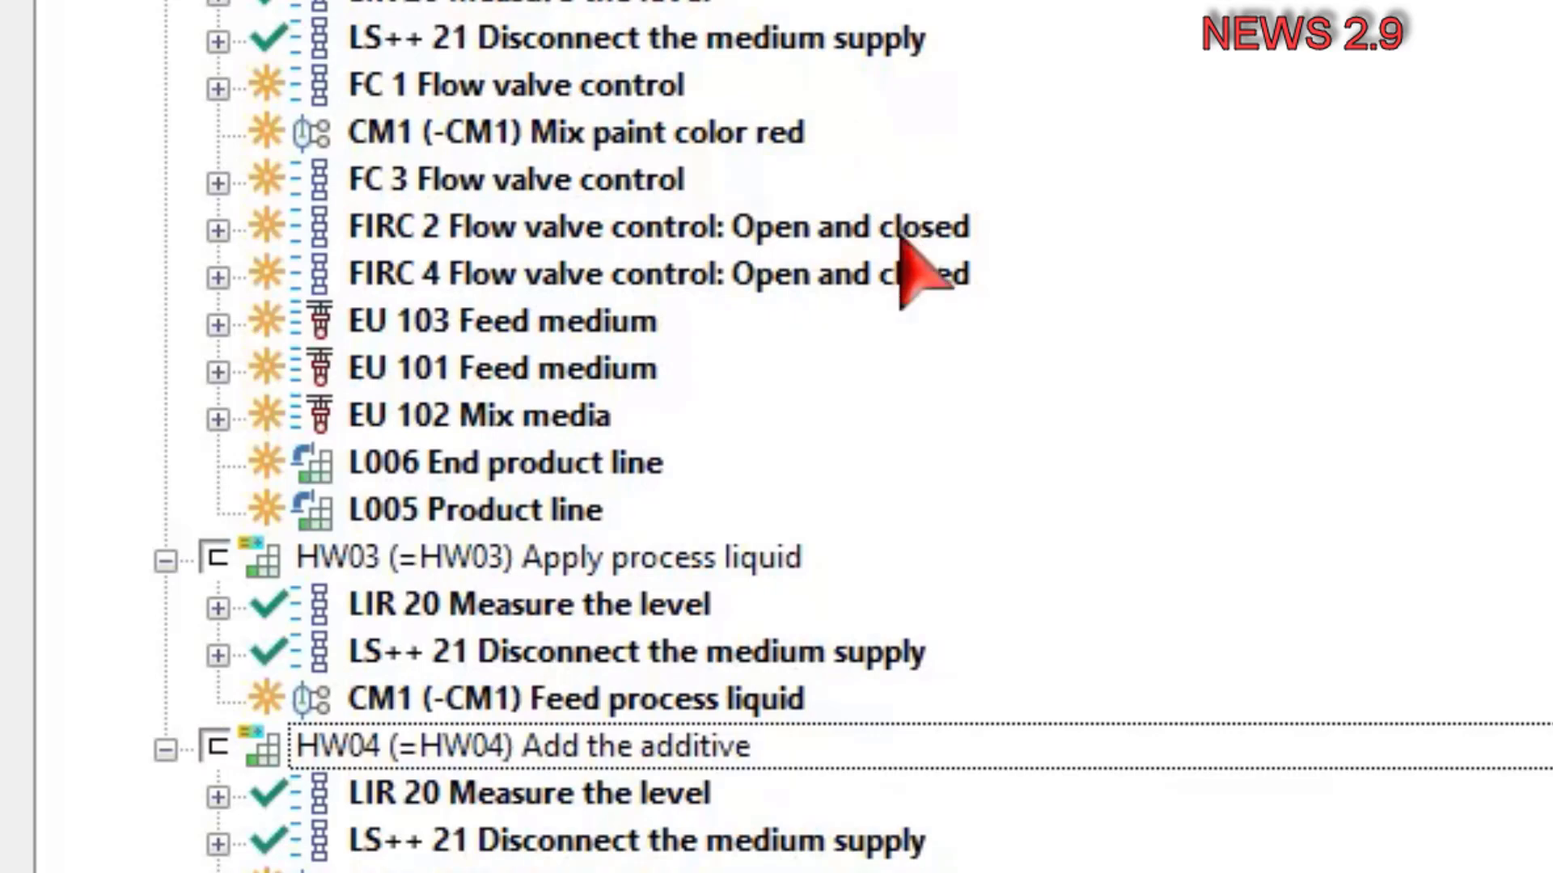